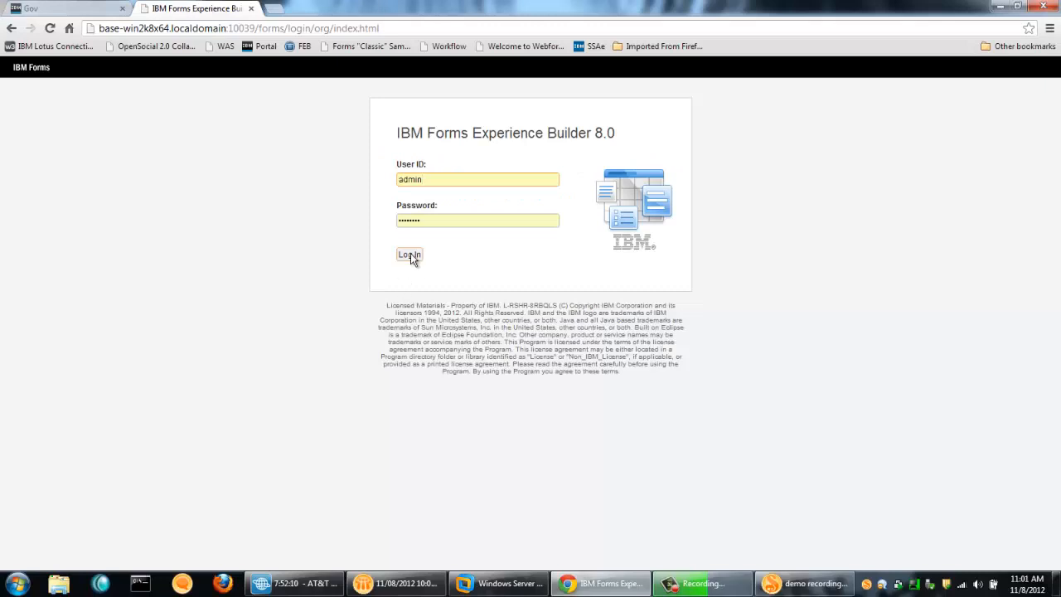
Sign in and create a new application named 'Citizen Report'
{"action": "left_click", "coordinate": [408, 255]}
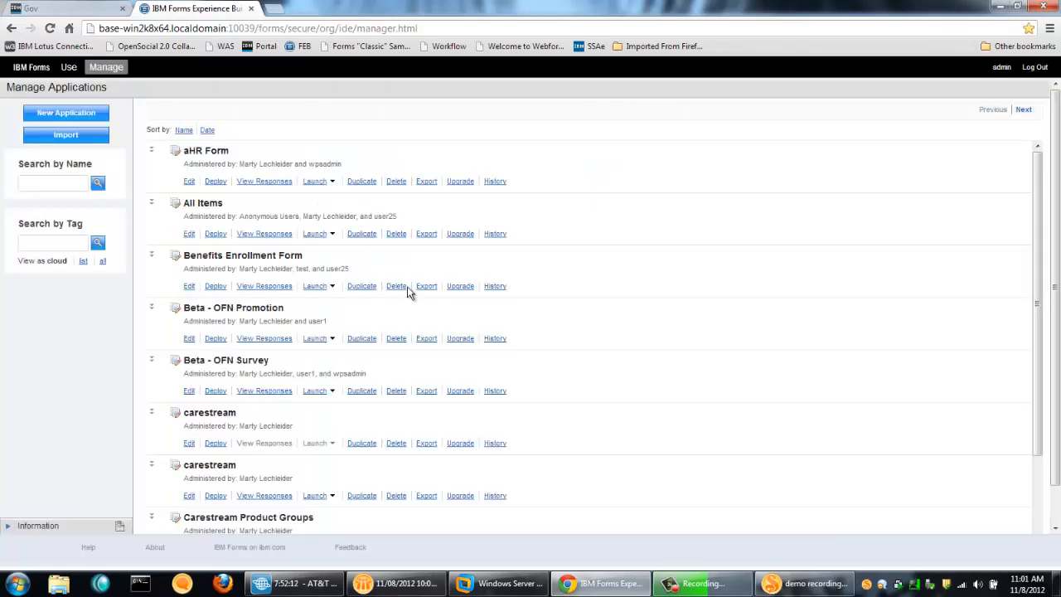
{"action": "left_click", "coordinate": [65, 112]}
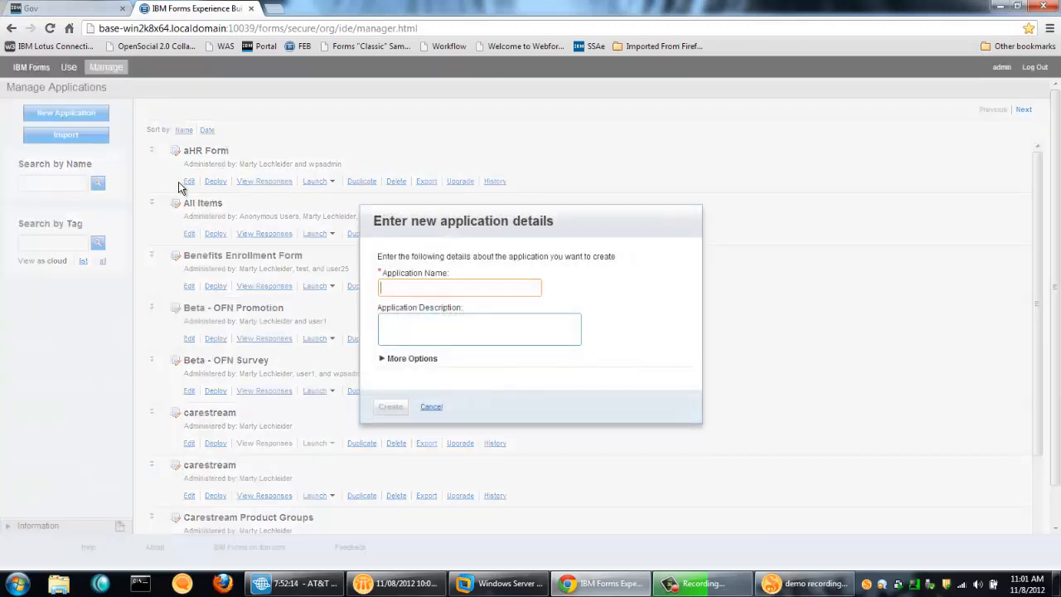
{"action": "type", "text": "Citizen Report"}
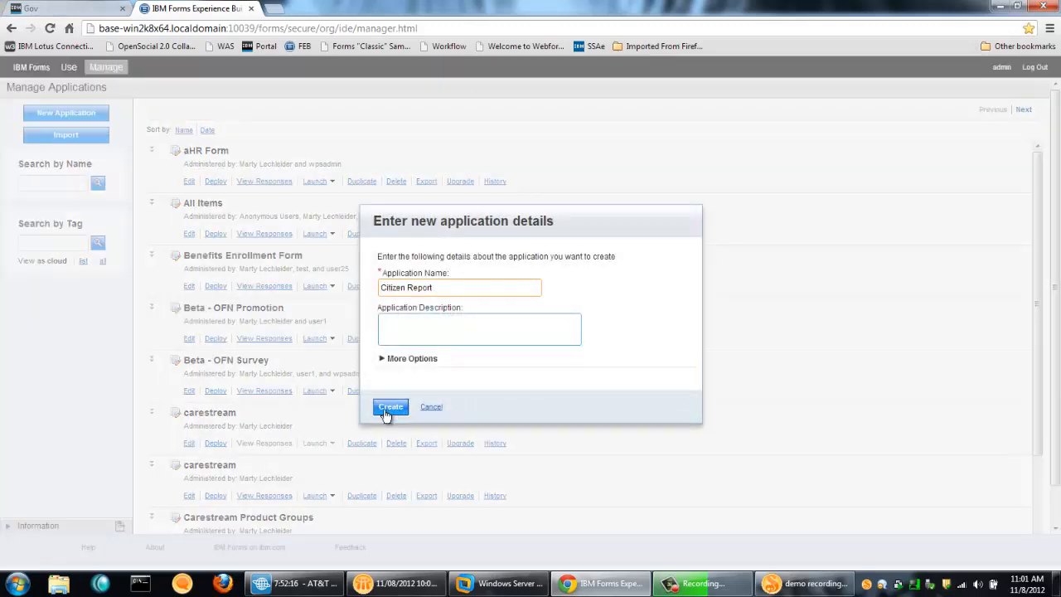
{"action": "left_click", "coordinate": [391, 406]}
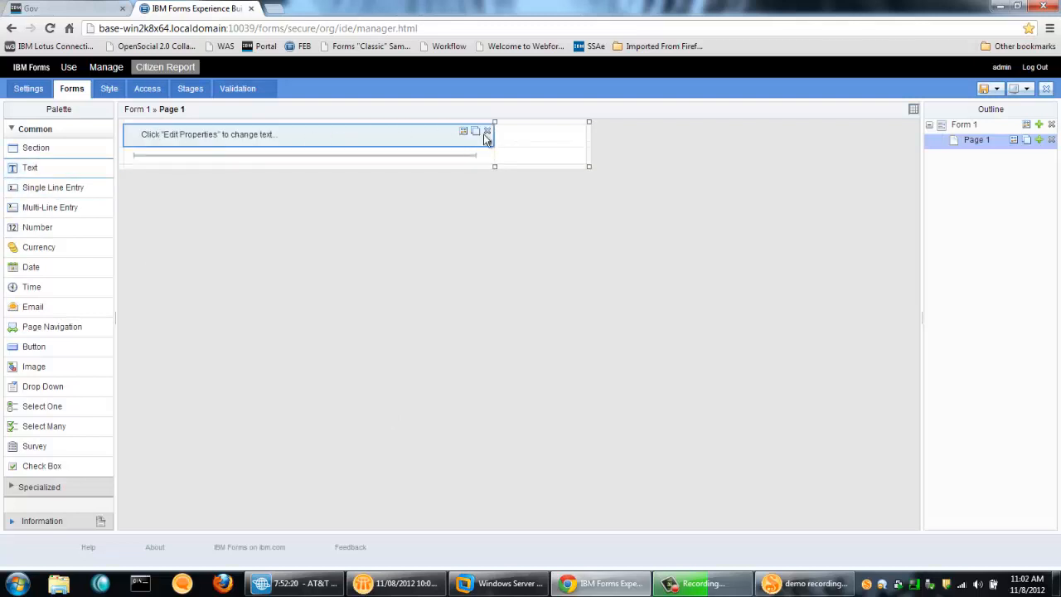
Set the heading to 'Citizen Report' and label the single-line field 'Address or Intersection'
{"action": "left_click", "coordinate": [463, 131]}
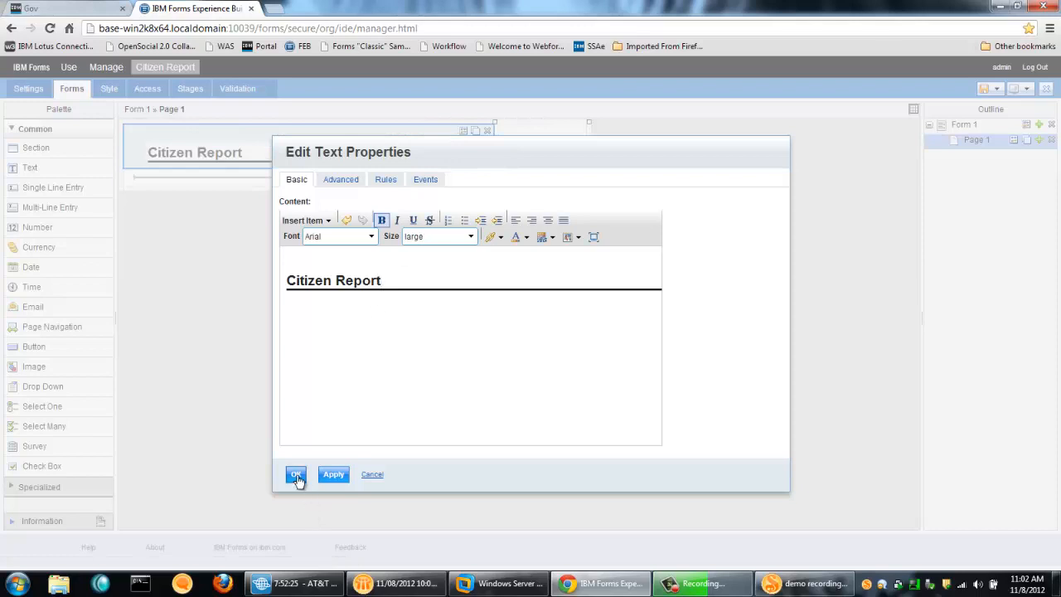
{"action": "left_click", "coordinate": [296, 474]}
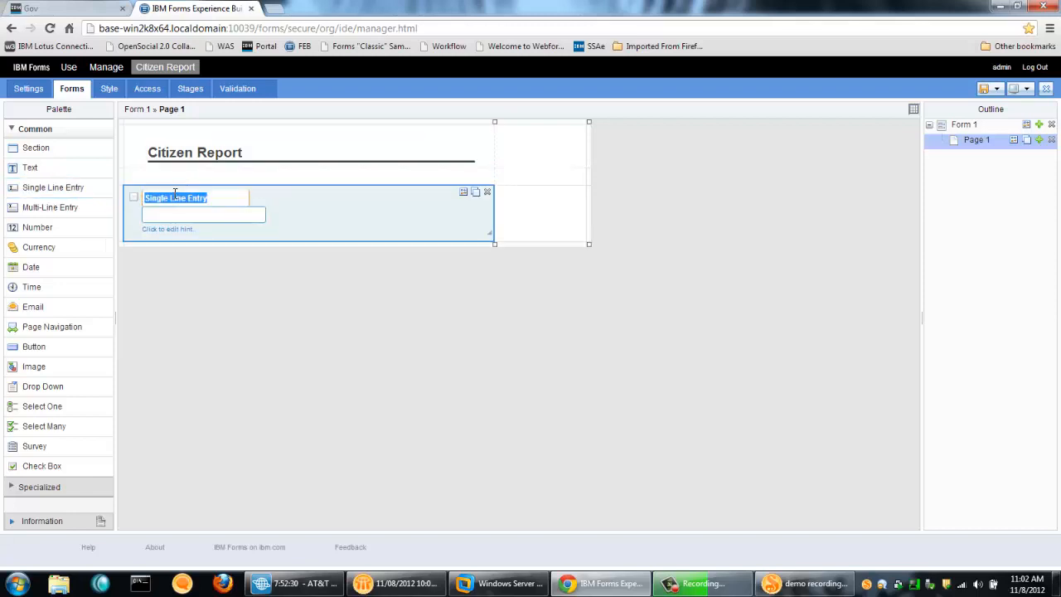
{"action": "type", "text": "Address or Intersection"}
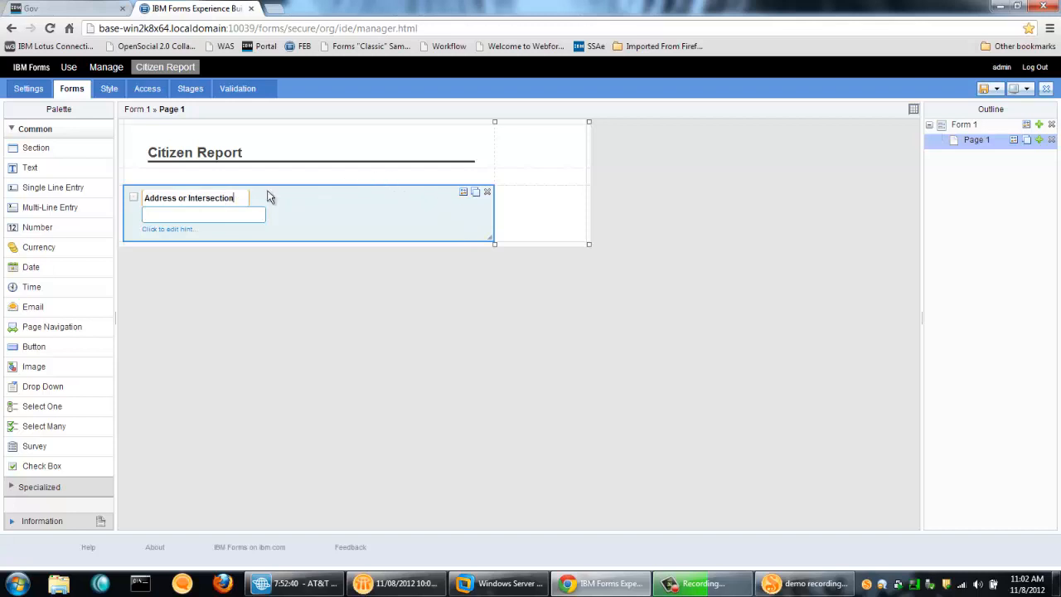
{"action": "mouse_move", "coordinate": [43, 386]}
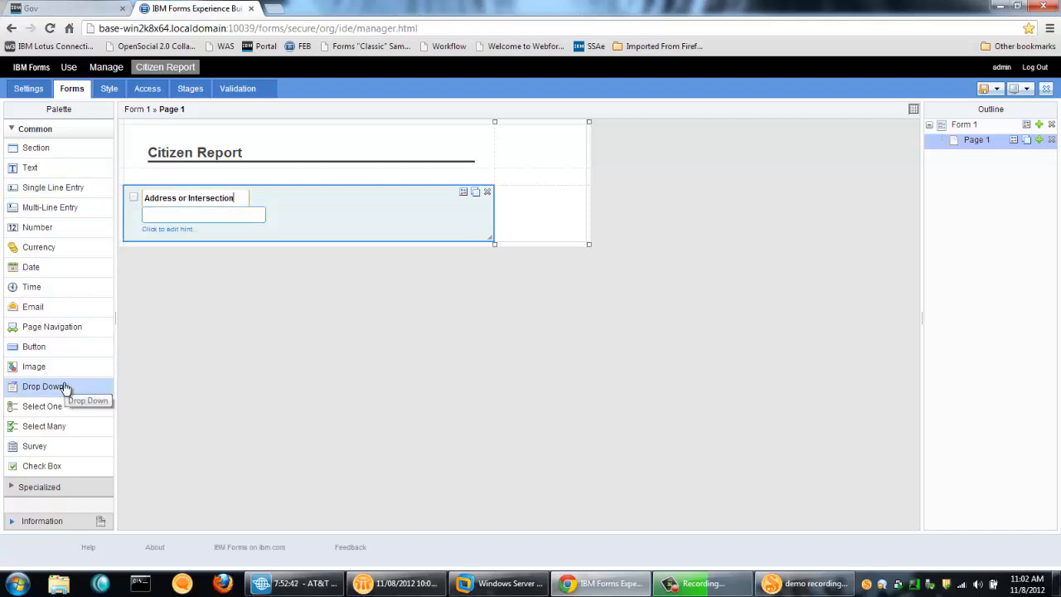
Add a drop-down above the address field titled 'Type of Problem'
{"action": "left_click_drag", "start_coordinate": [45, 386], "coordinate": [311, 182]}
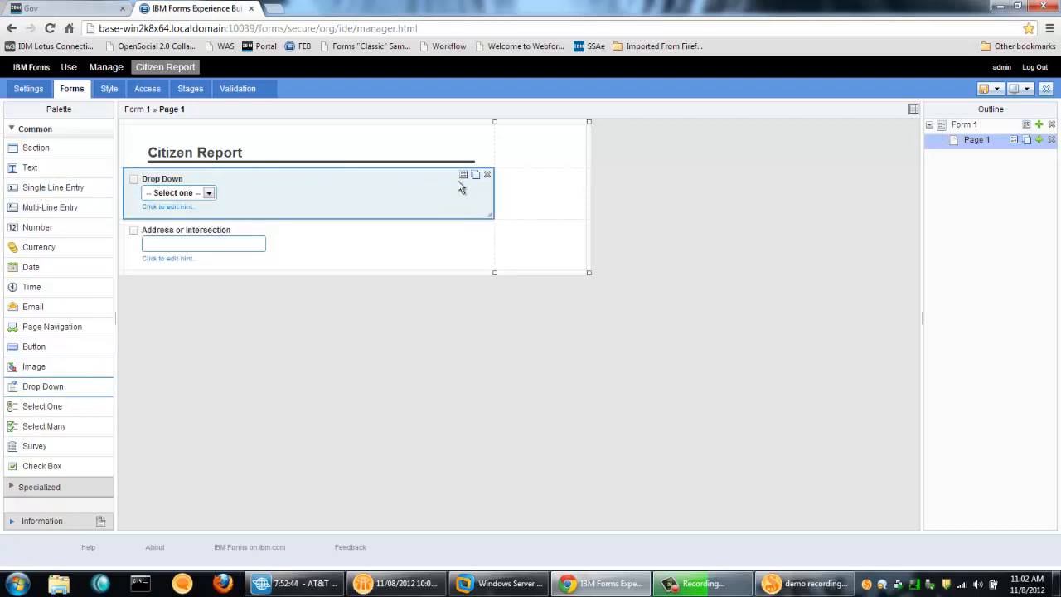
{"action": "left_click", "coordinate": [464, 174]}
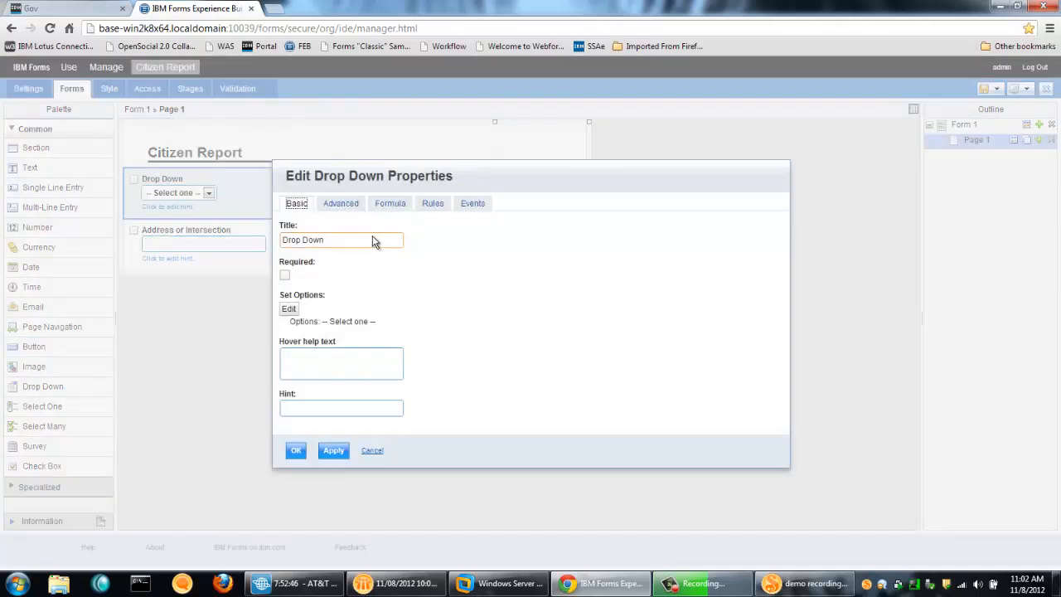
{"action": "type", "text": "Ty"}
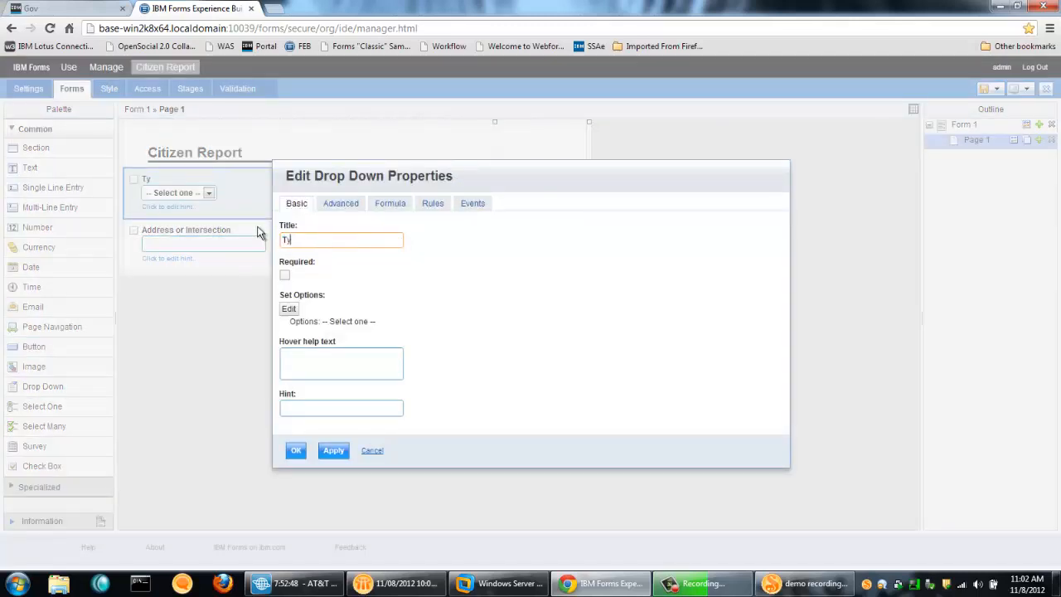
{"action": "type", "text": "ype of P"}
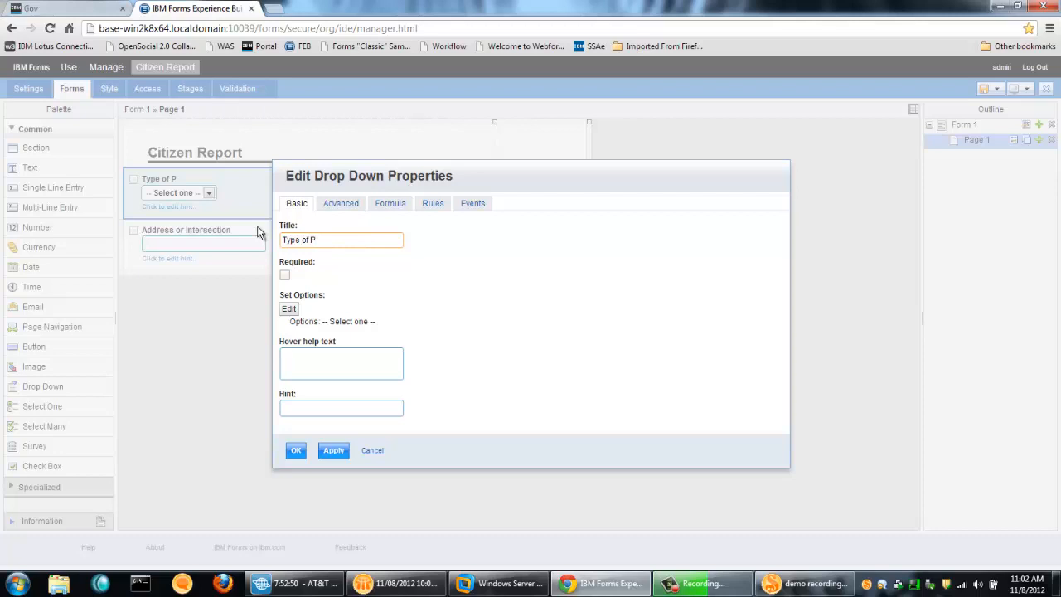
{"action": "type", "text": "roblem"}
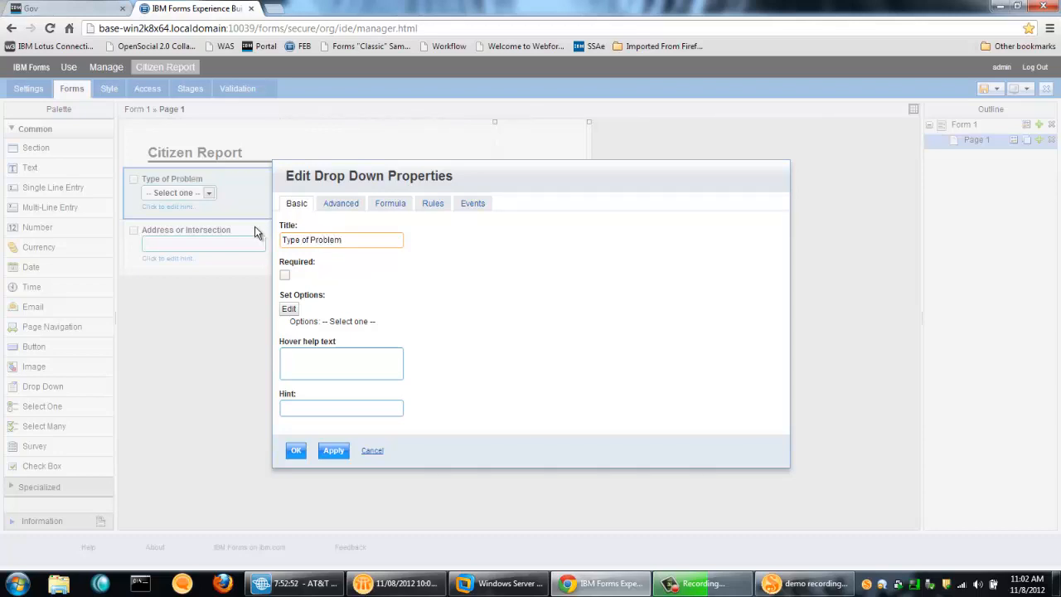
Give the drop-down the options Fallen Wire, Pot Hole and Street Light Out
{"action": "left_click", "coordinate": [288, 308]}
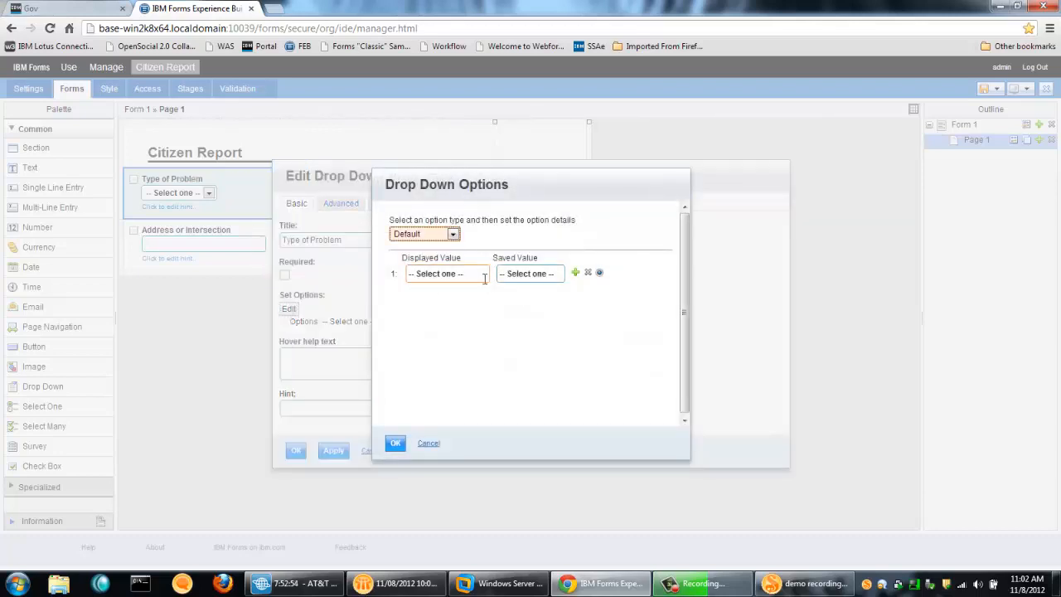
{"action": "type", "text": "F"}
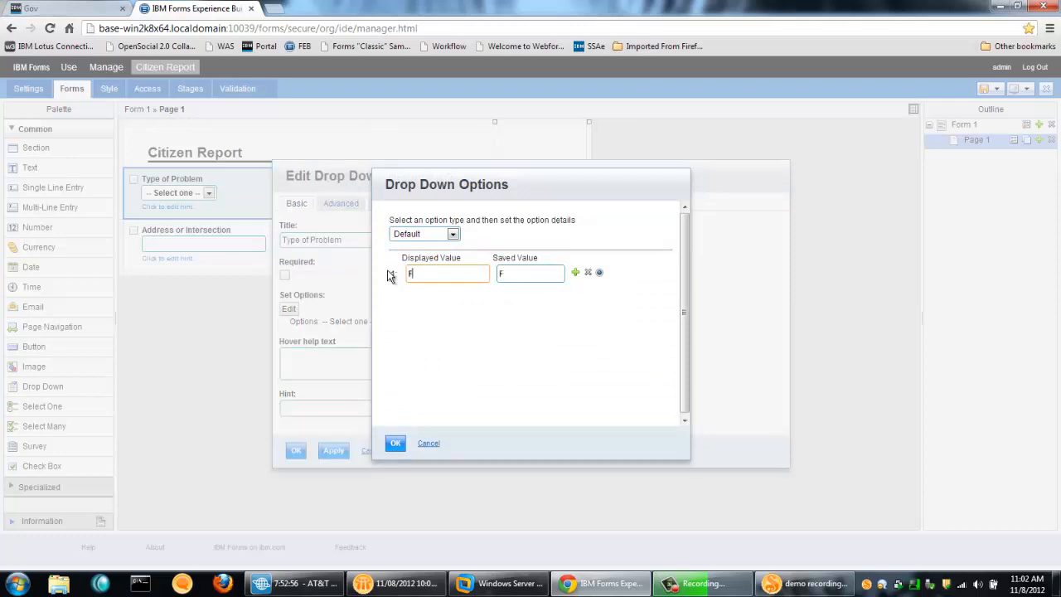
{"action": "type", "text": "allen Wi"}
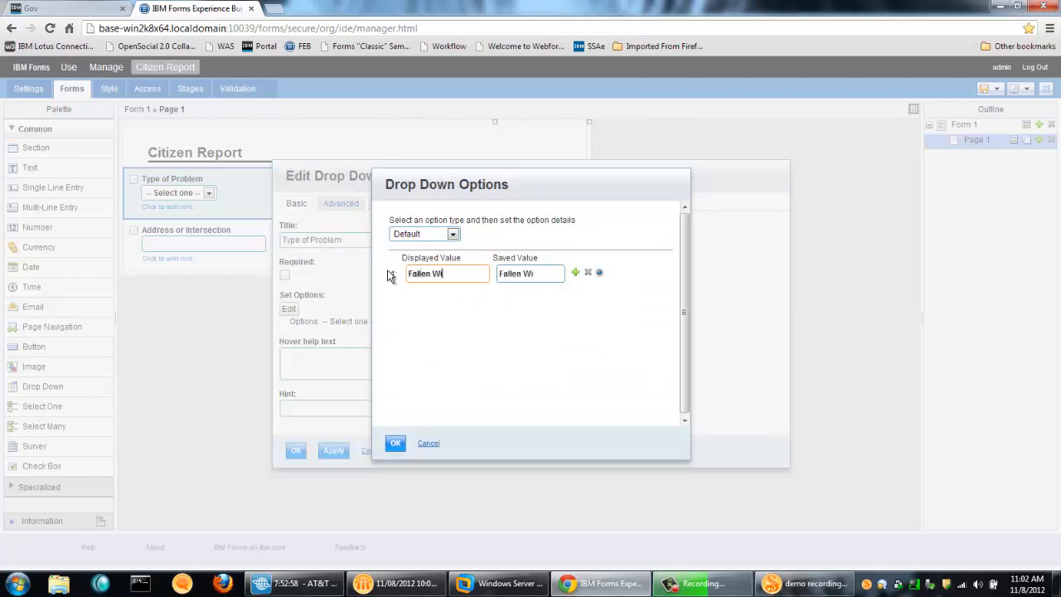
{"action": "left_click", "coordinate": [575, 272]}
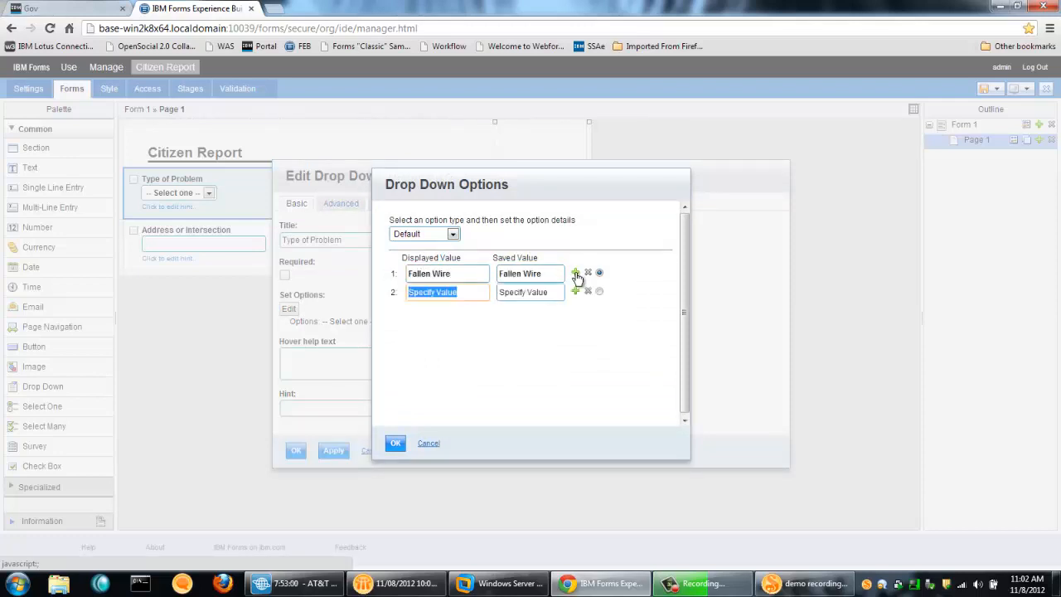
{"action": "type", "text": "Pot Hole"}
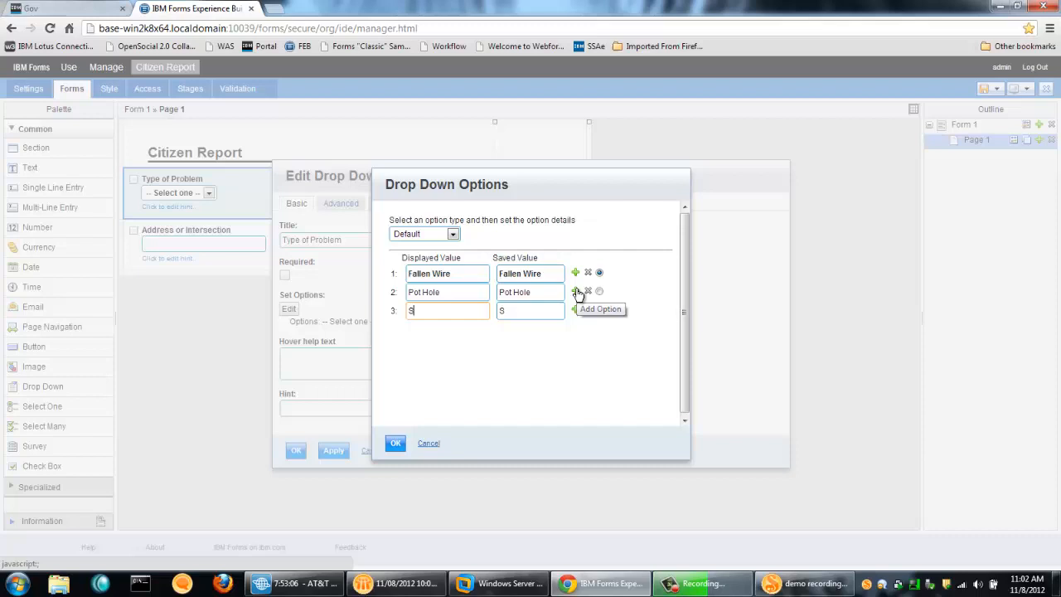
{"action": "type", "text": "treet Light Out"}
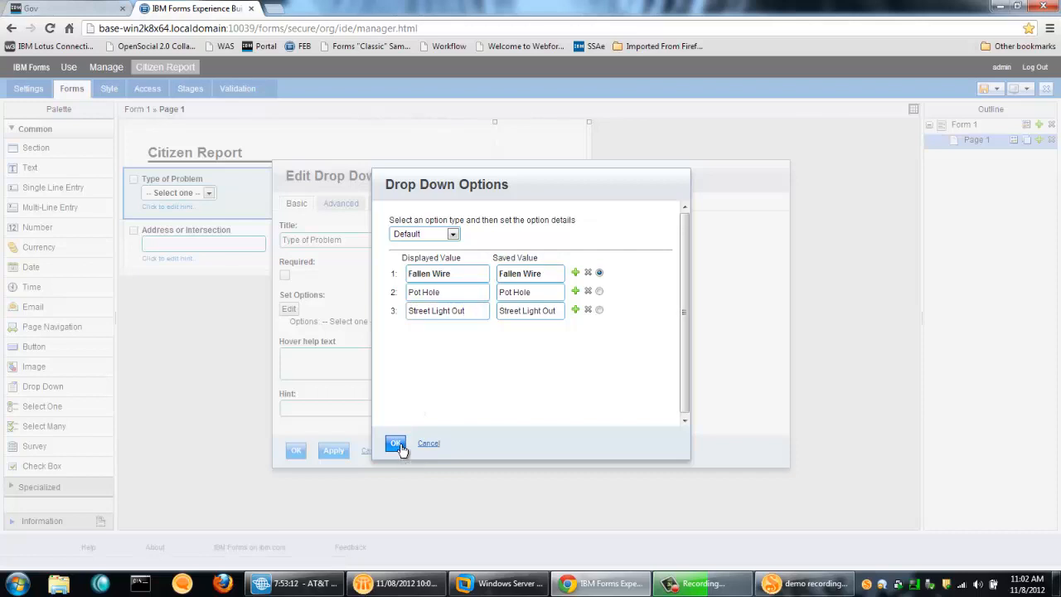
{"action": "left_click", "coordinate": [396, 444]}
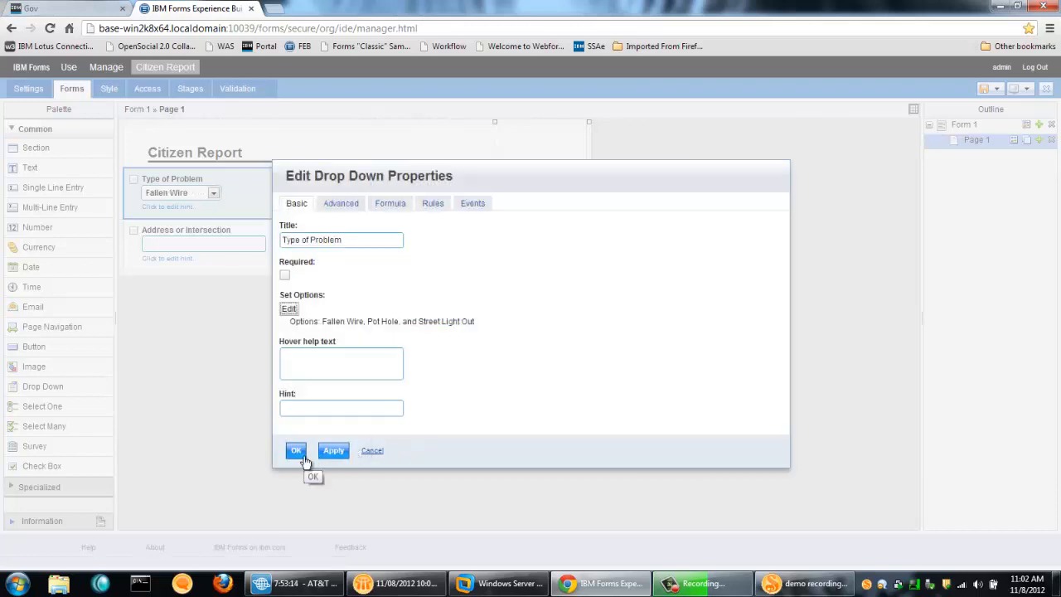
{"action": "left_click", "coordinate": [296, 450]}
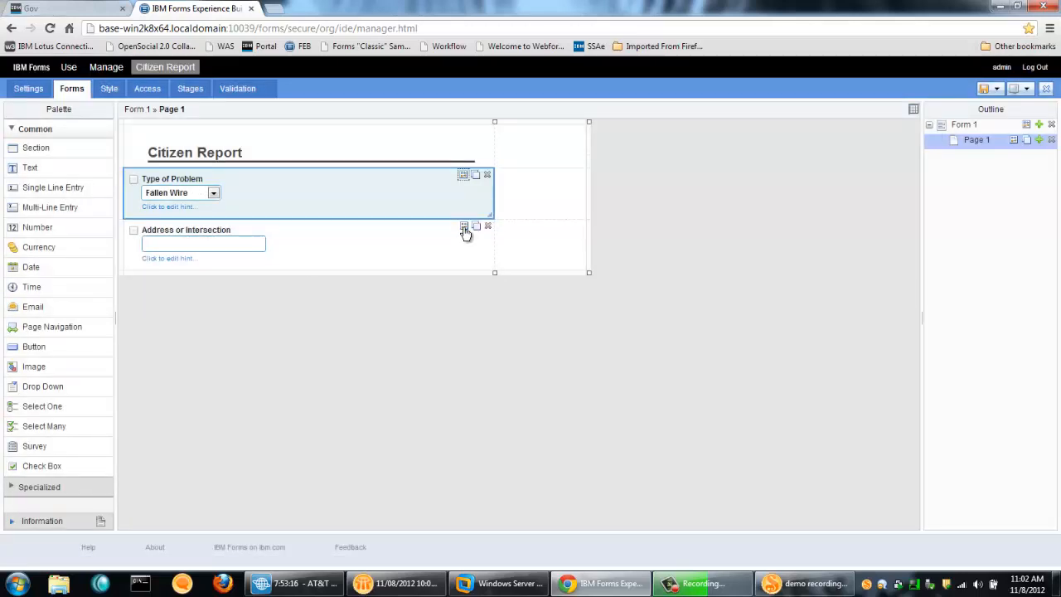
Widen the address box, delete the empty second column, and add a wide Description multi-line field
{"action": "left_click", "coordinate": [464, 226]}
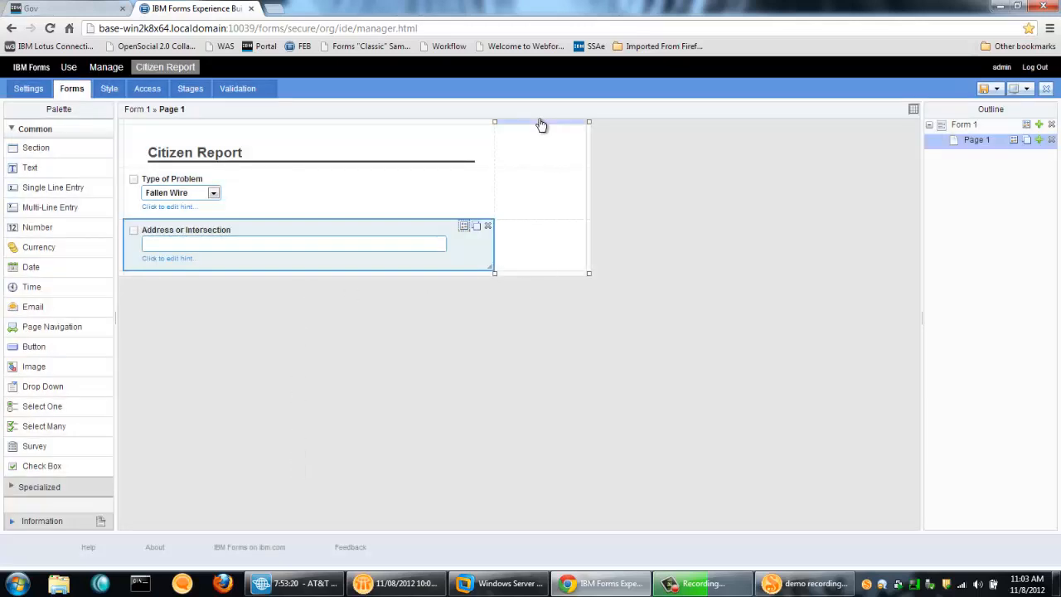
{"action": "right_click", "coordinate": [538, 124]}
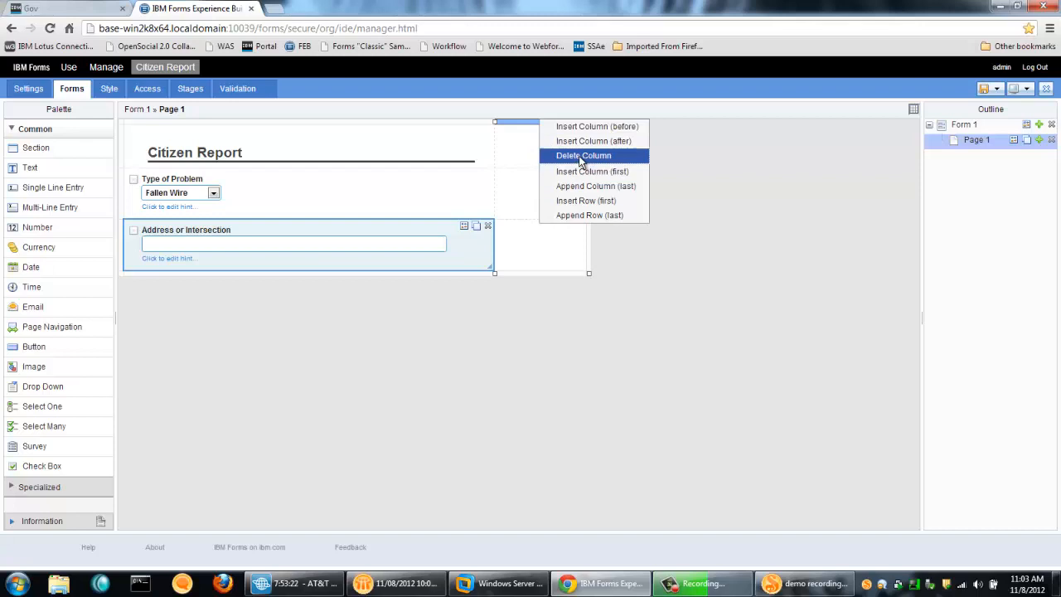
{"action": "left_click", "coordinate": [583, 155]}
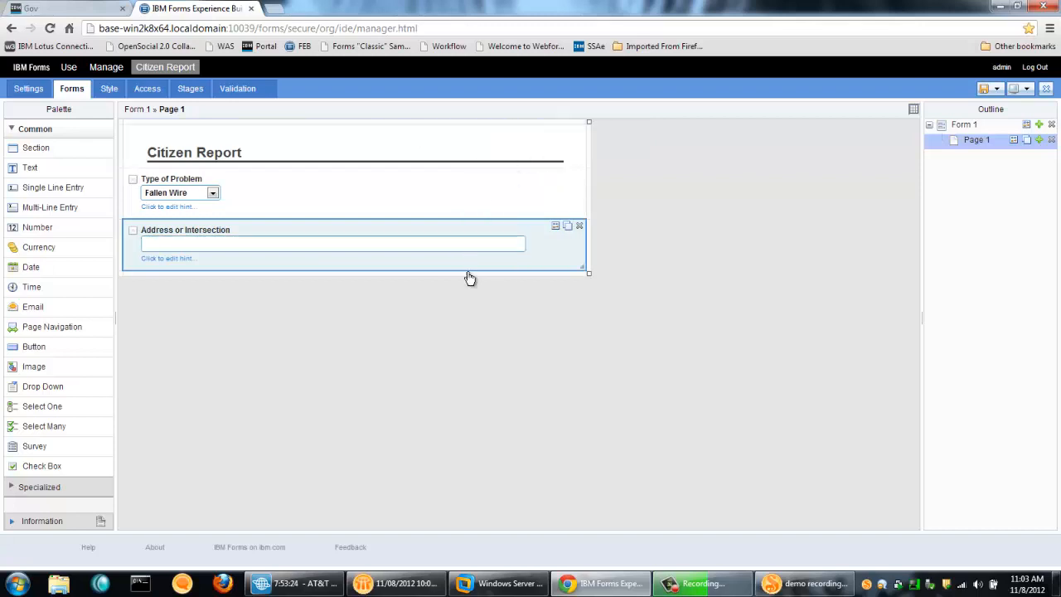
{"action": "mouse_move", "coordinate": [50, 208]}
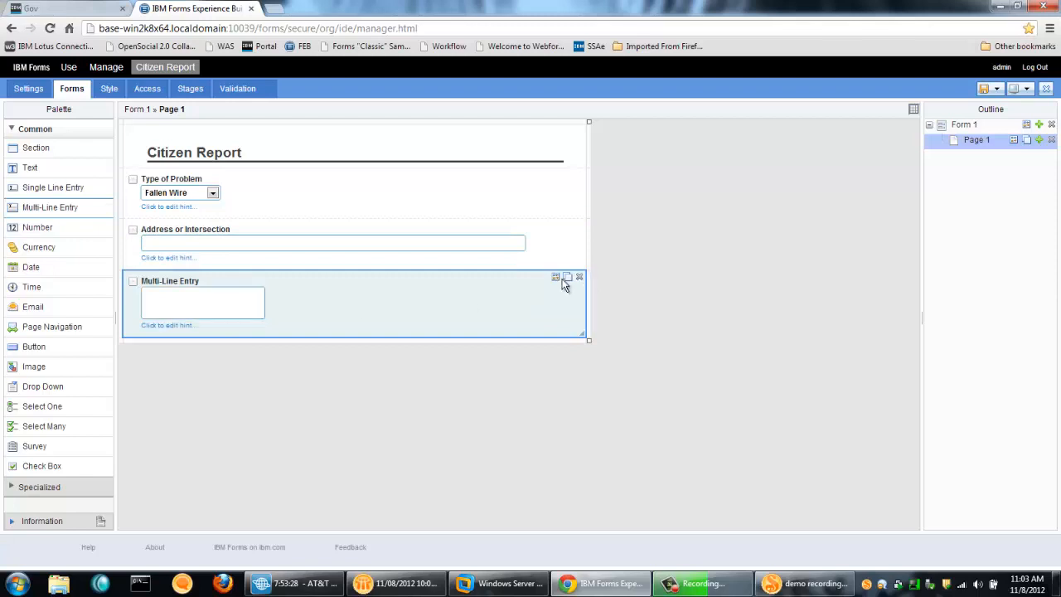
{"action": "left_click", "coordinate": [555, 277]}
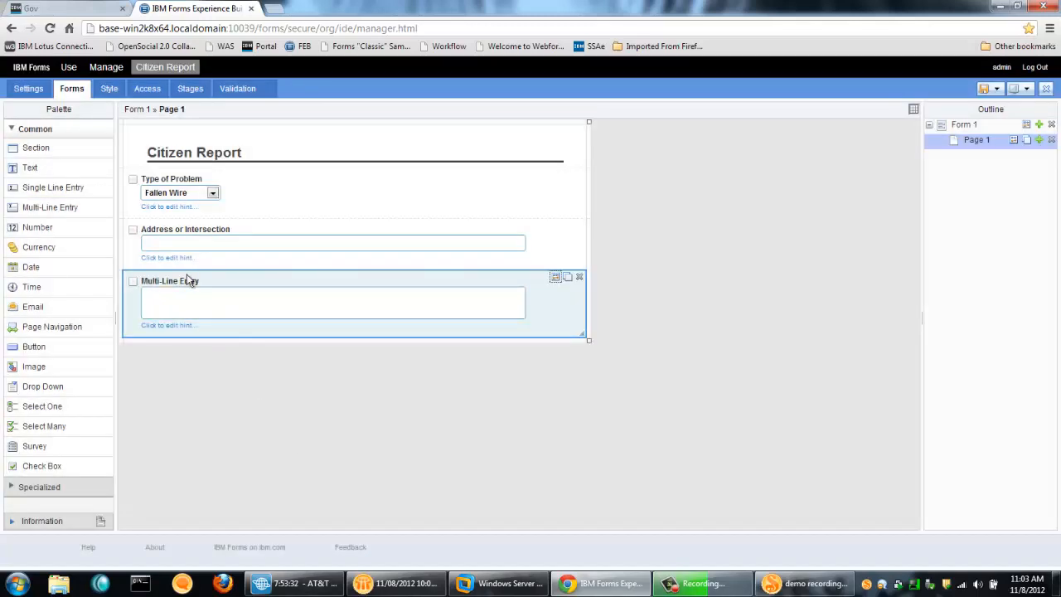
{"action": "type", "text": "Description"}
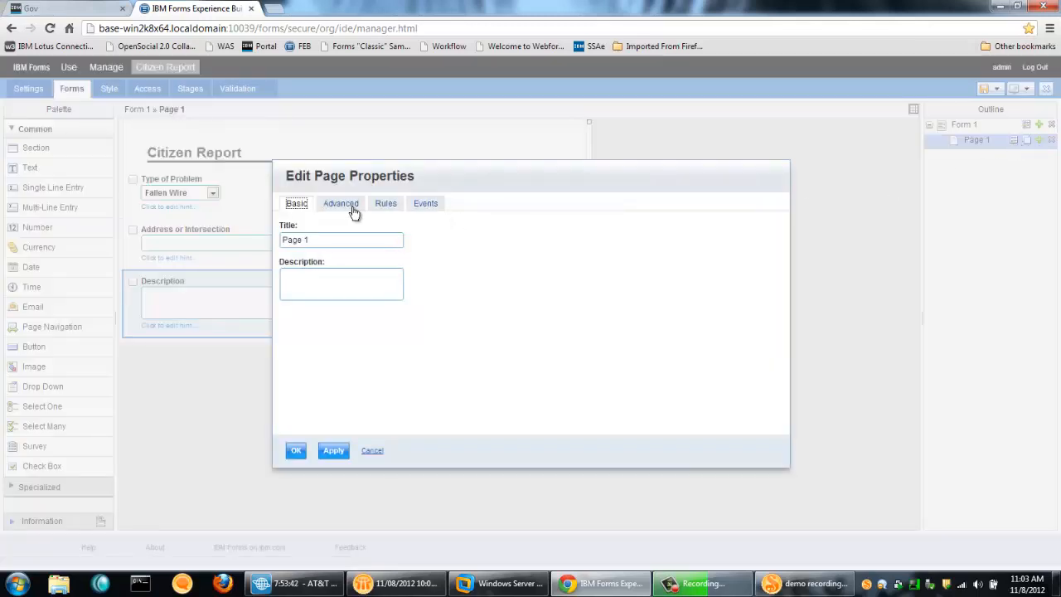
{"action": "mouse_move", "coordinate": [477, 185]}
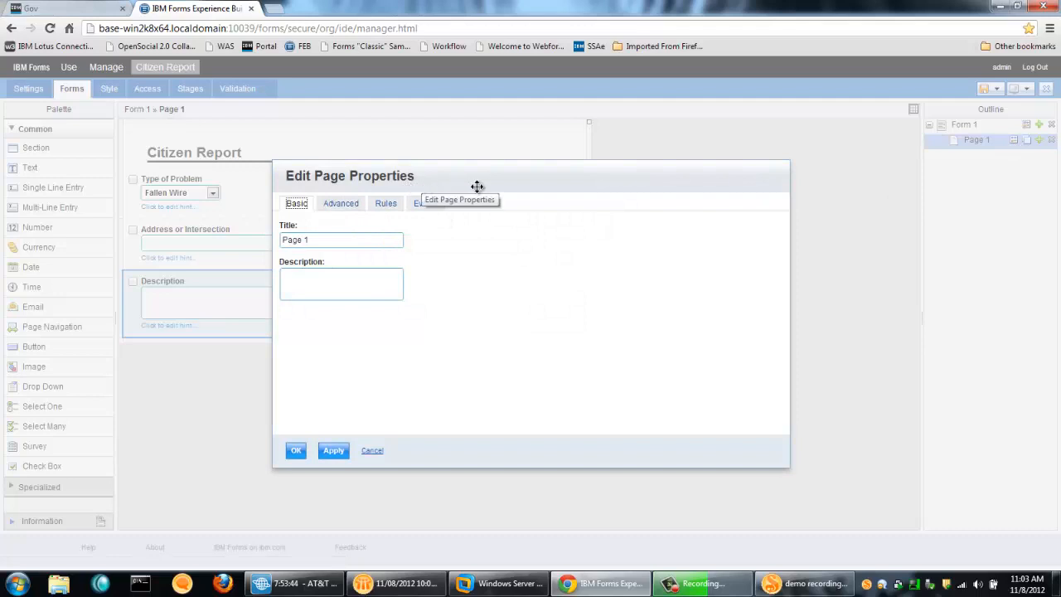
Confirm the page properties with narrow width and stage buttons shown
{"action": "left_click", "coordinate": [340, 203]}
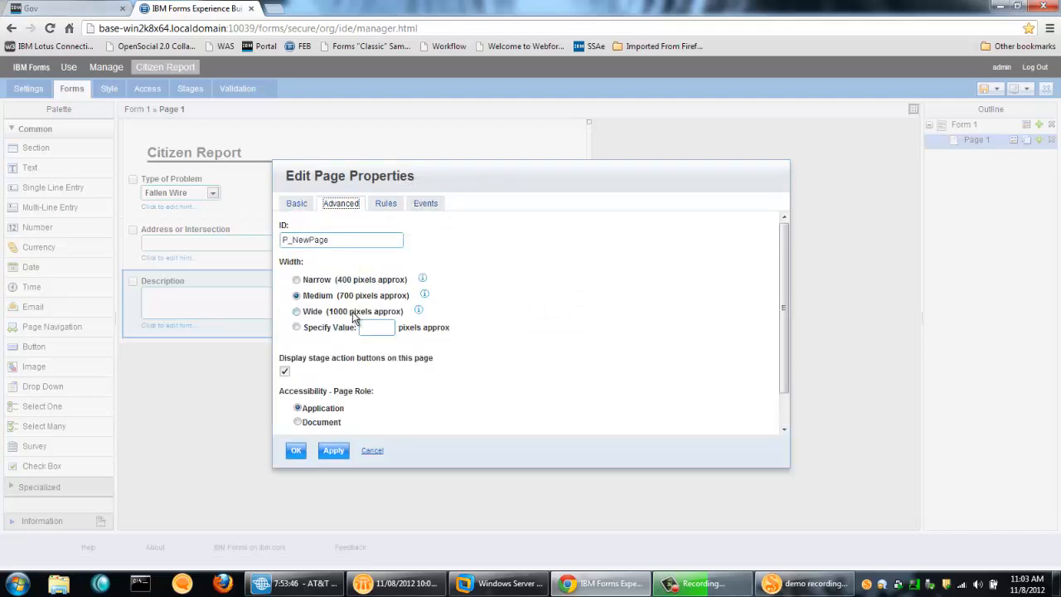
{"action": "mouse_move", "coordinate": [307, 319]}
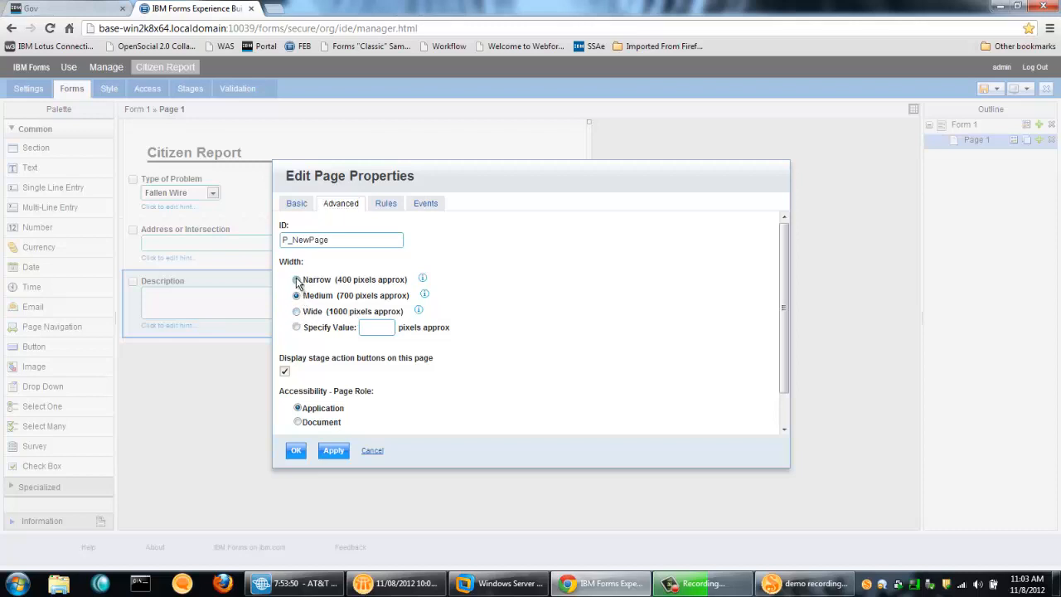
{"action": "left_click", "coordinate": [297, 280]}
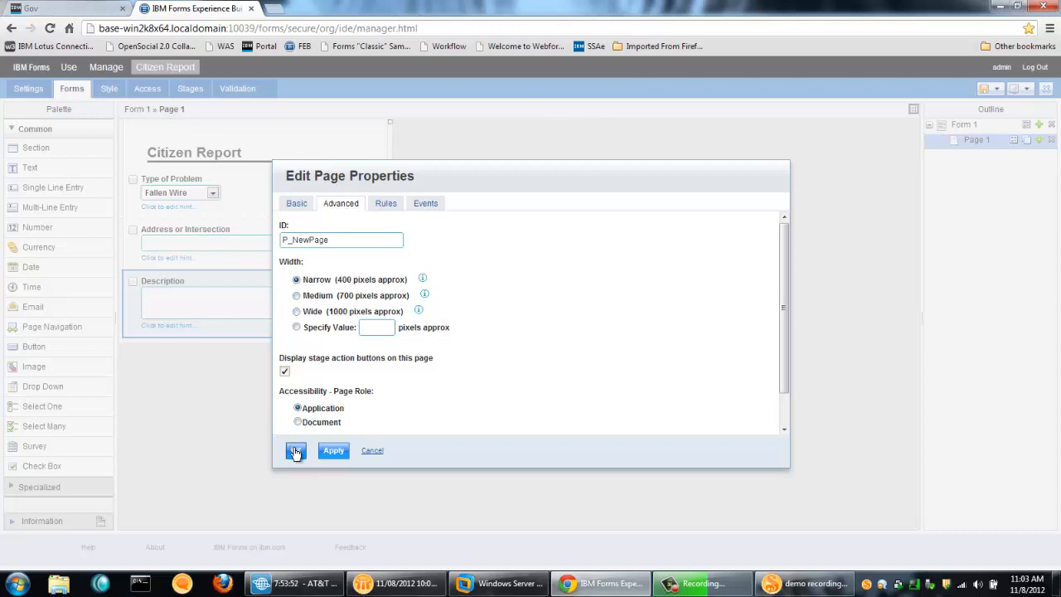
{"action": "left_click", "coordinate": [296, 450]}
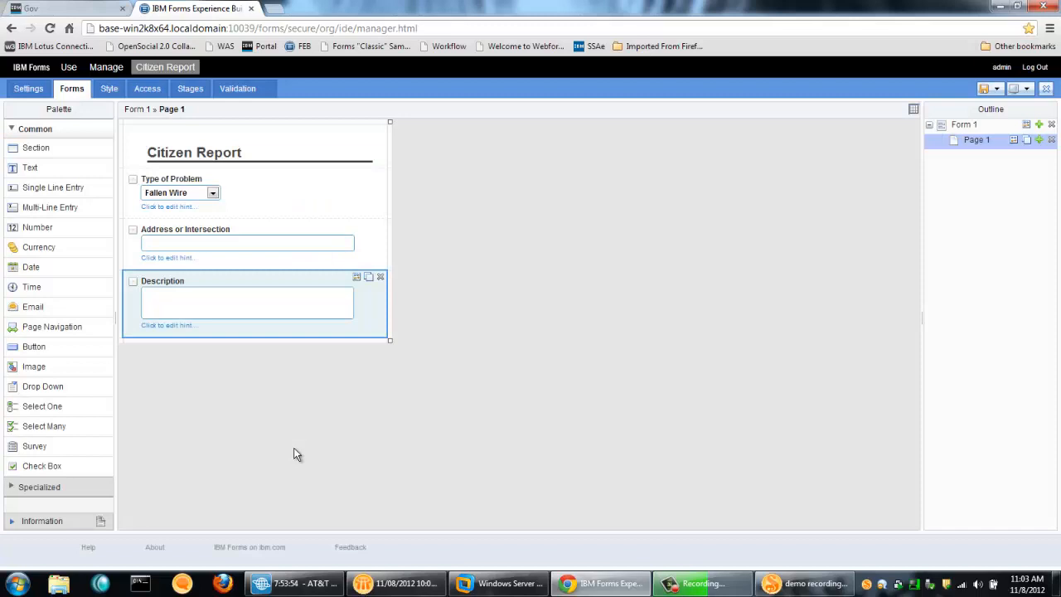
{"action": "mouse_move", "coordinate": [332, 398]}
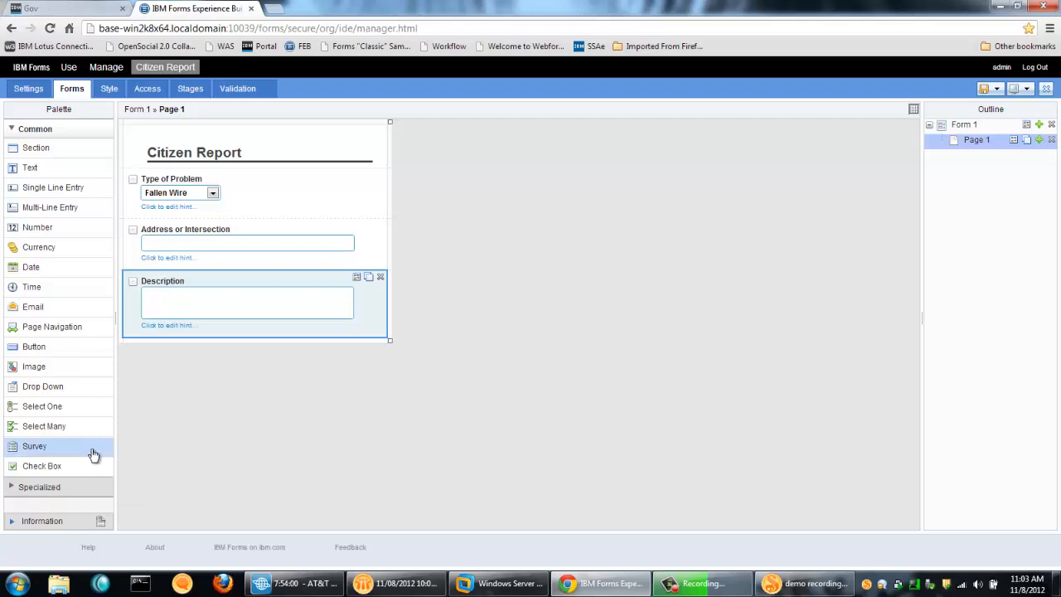
{"action": "mouse_move", "coordinate": [80, 405]}
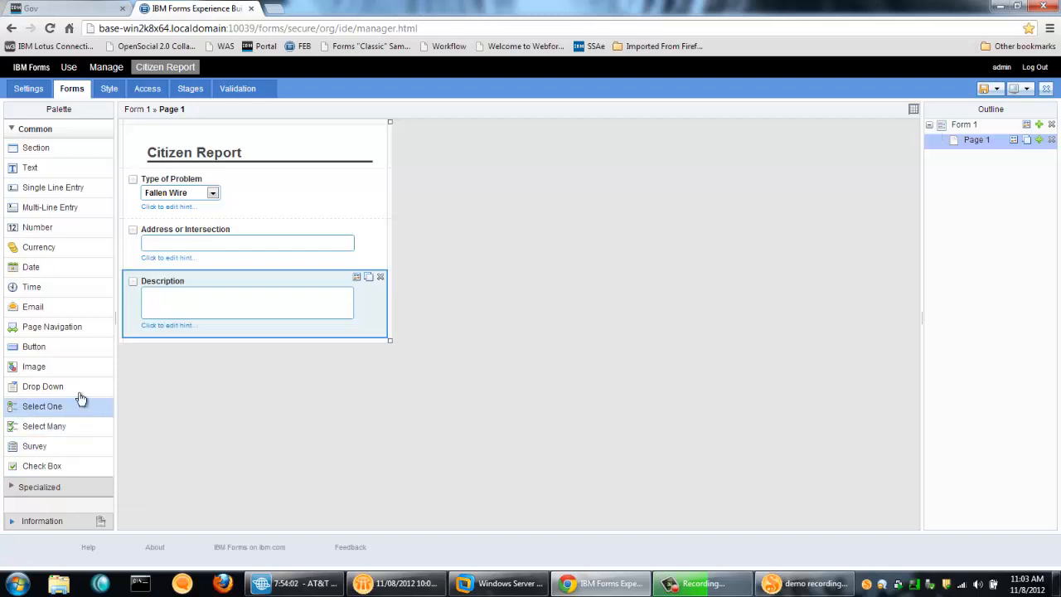
Add an Email field below Description, set to fit its column
{"action": "left_click_drag", "start_coordinate": [33, 307], "coordinate": [248, 365]}
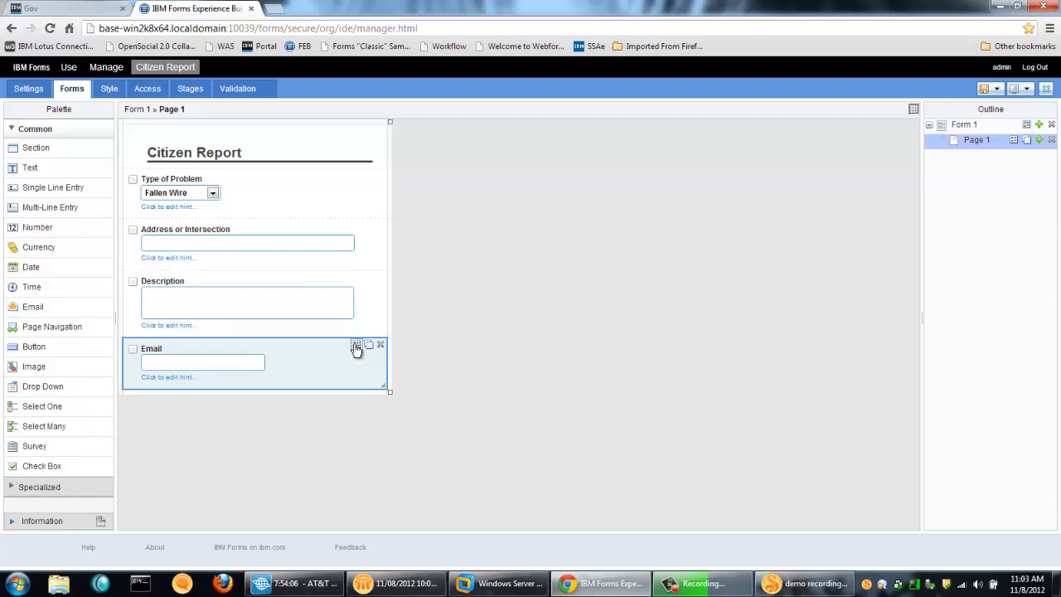
{"action": "left_click", "coordinate": [356, 346]}
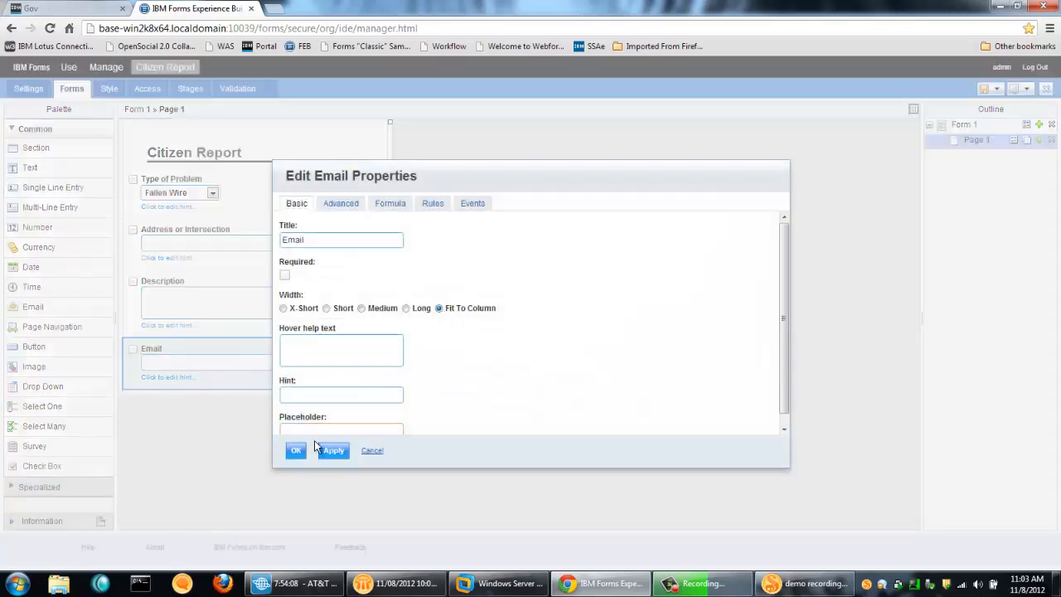
{"action": "left_click", "coordinate": [296, 450]}
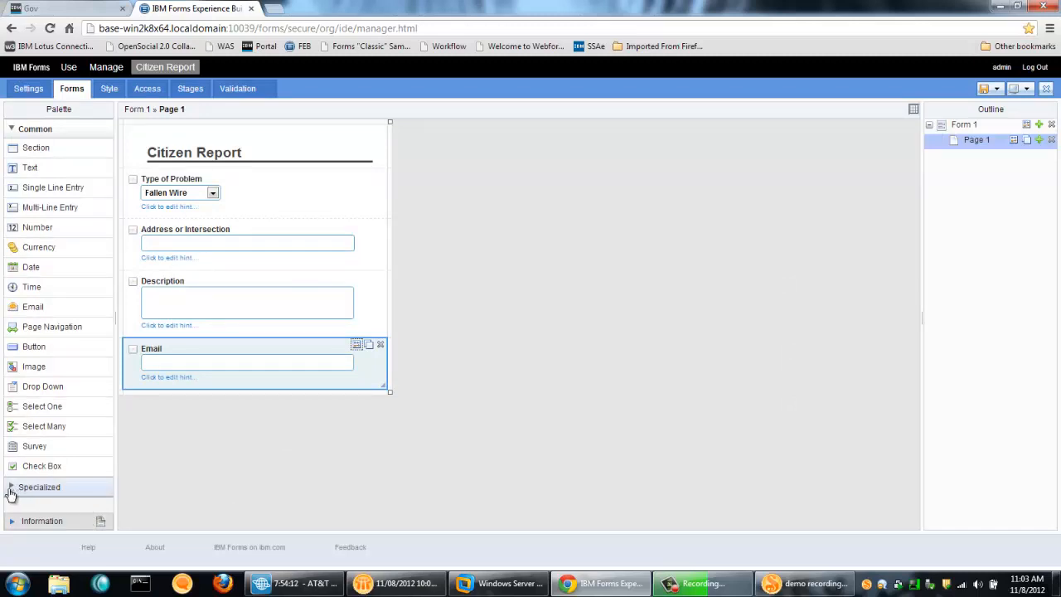
{"action": "left_click", "coordinate": [39, 487]}
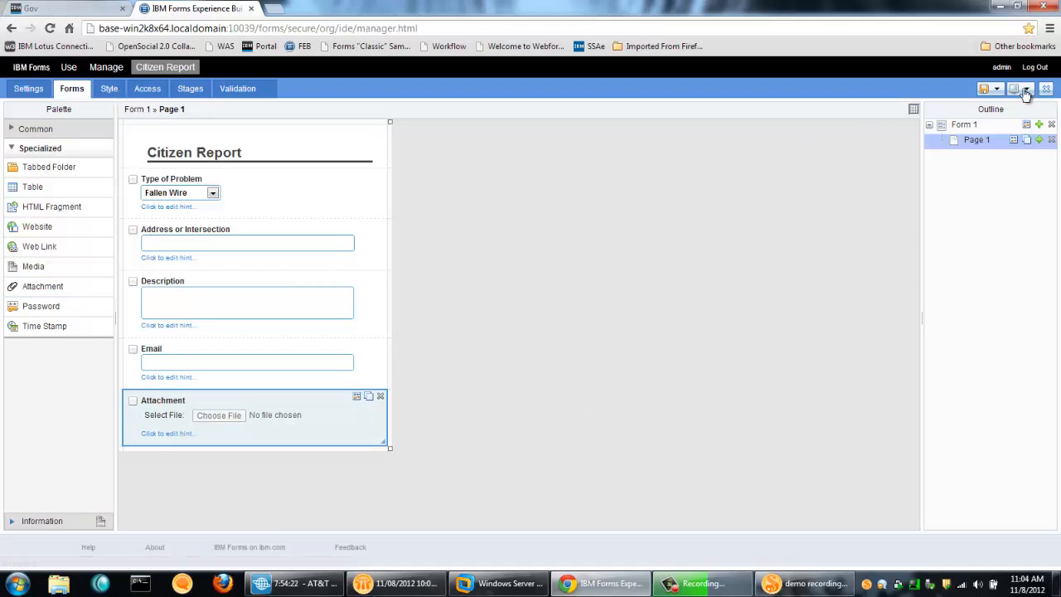
{"action": "left_click", "coordinate": [1025, 89]}
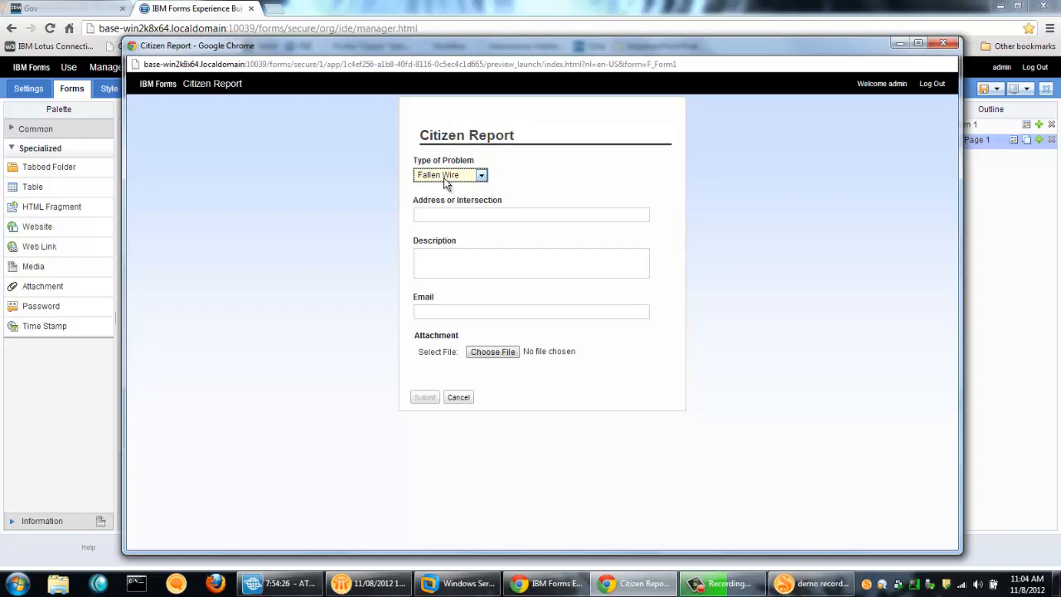
{"action": "left_click", "coordinate": [482, 175]}
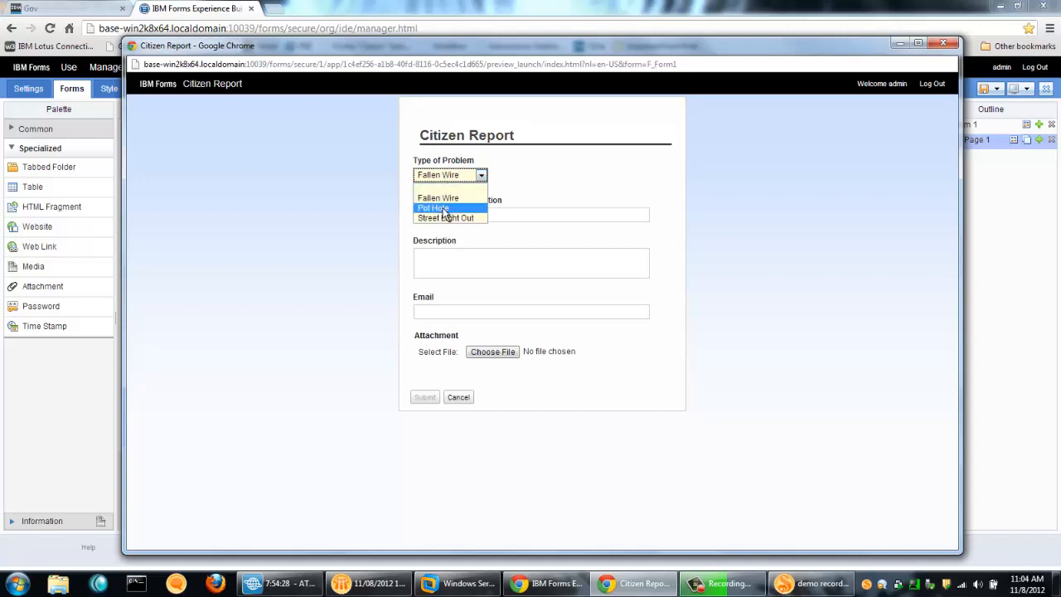
{"action": "left_click", "coordinate": [433, 207]}
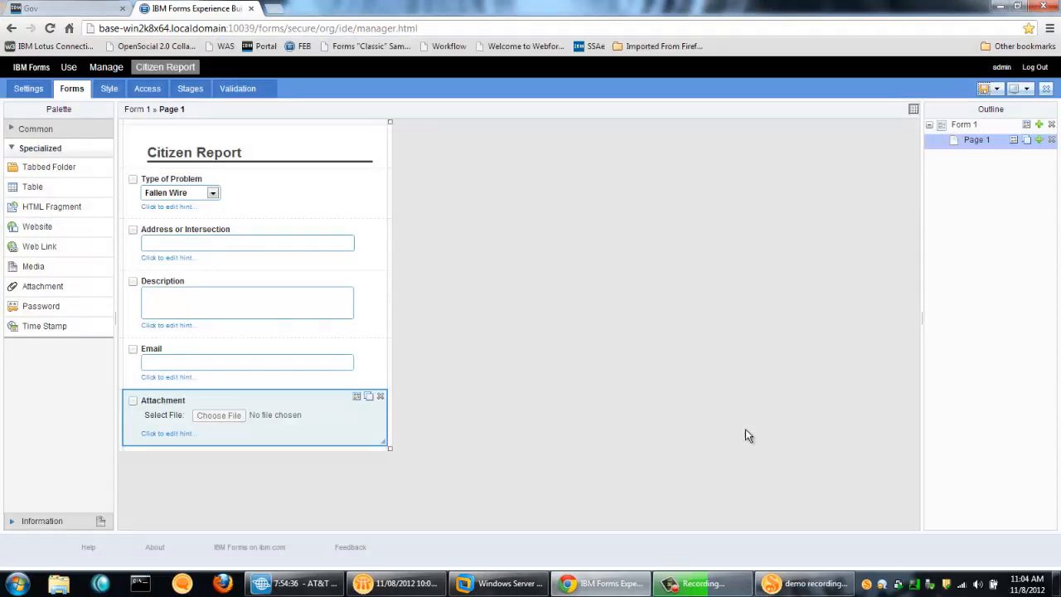
Apply the Simple colour theme to the form, then go to Manage applications
{"action": "left_click", "coordinate": [110, 88]}
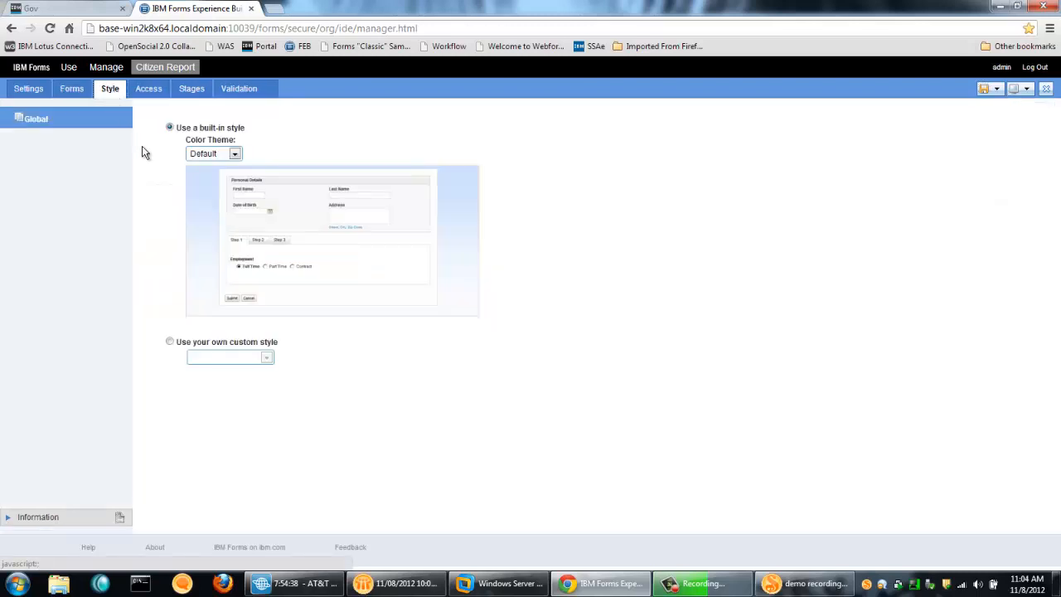
{"action": "mouse_move", "coordinate": [304, 161]}
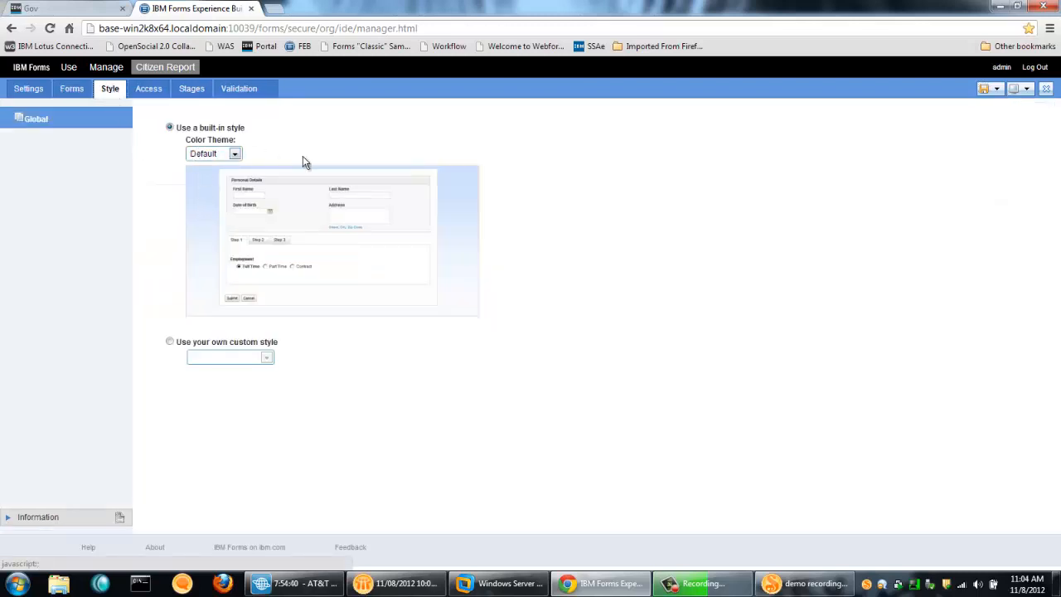
{"action": "left_click", "coordinate": [213, 153]}
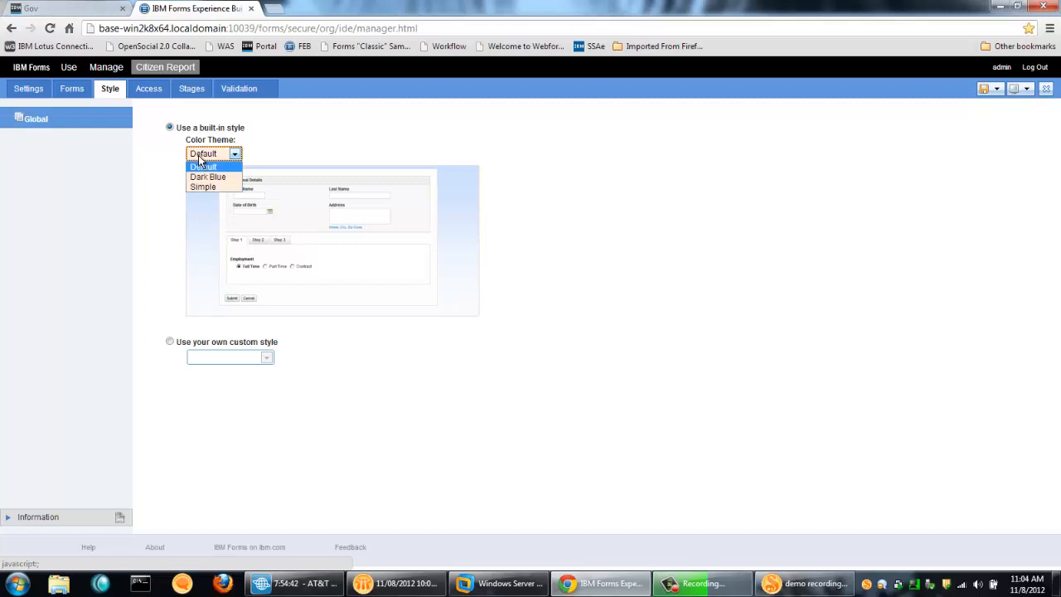
{"action": "left_click", "coordinate": [202, 186]}
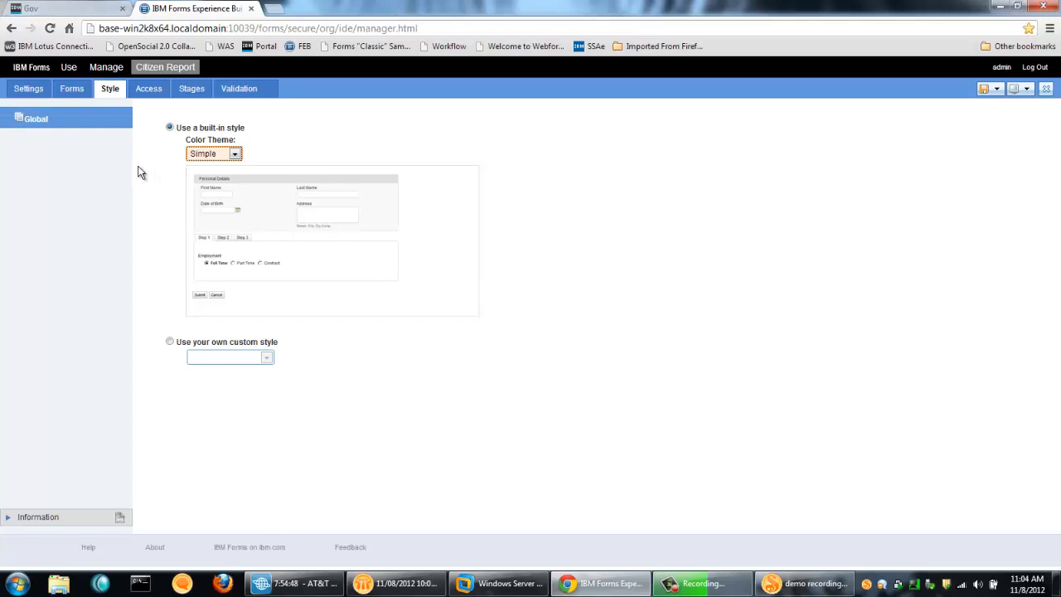
{"action": "left_click", "coordinate": [72, 89]}
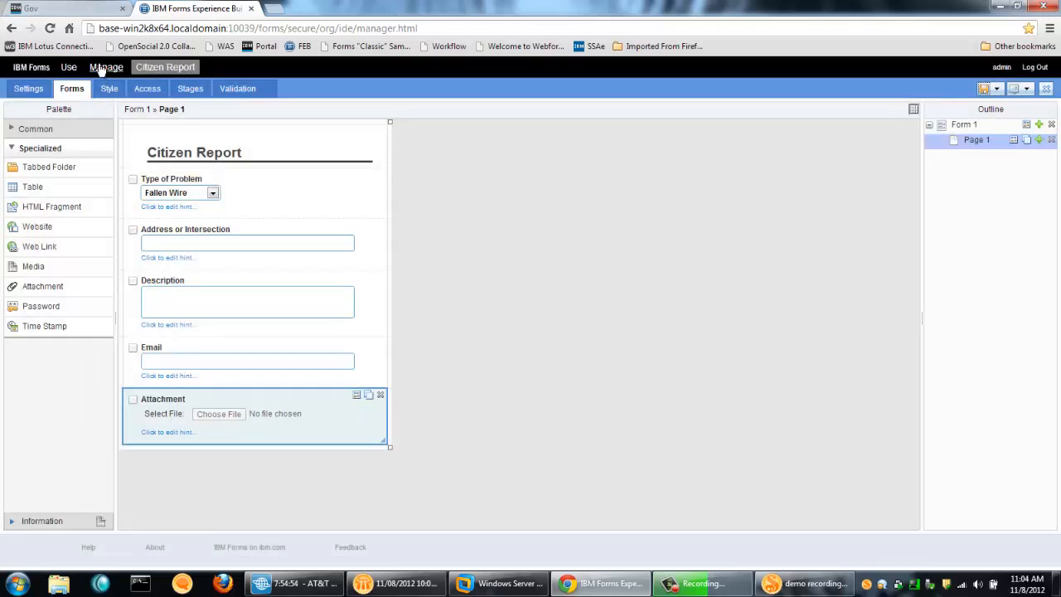
{"action": "left_click", "coordinate": [105, 68]}
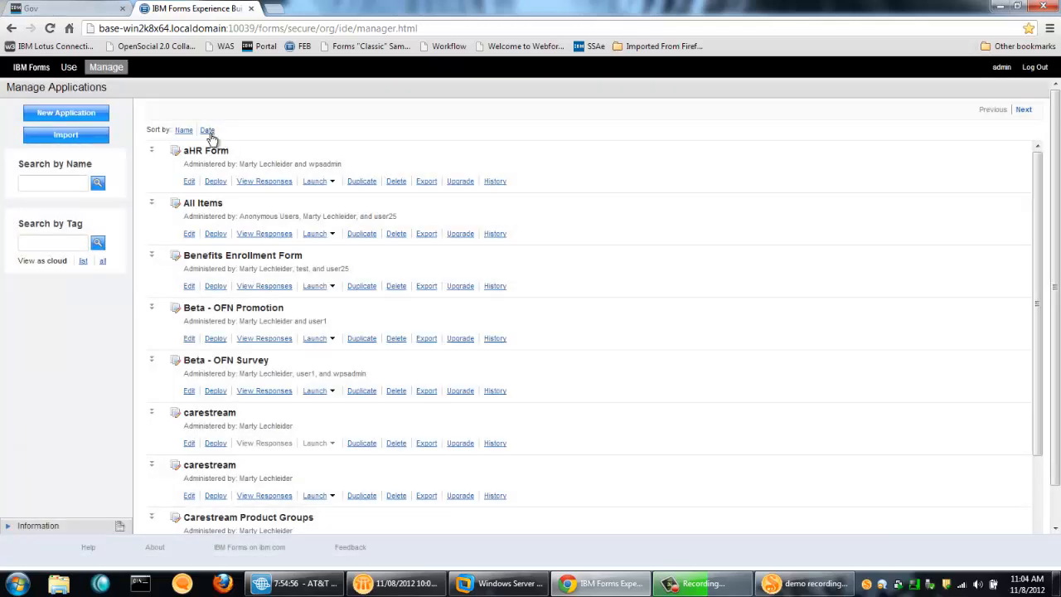
Sort applications by date and deploy the newest Citizen Report, checking its launch details
{"action": "left_click", "coordinate": [207, 130]}
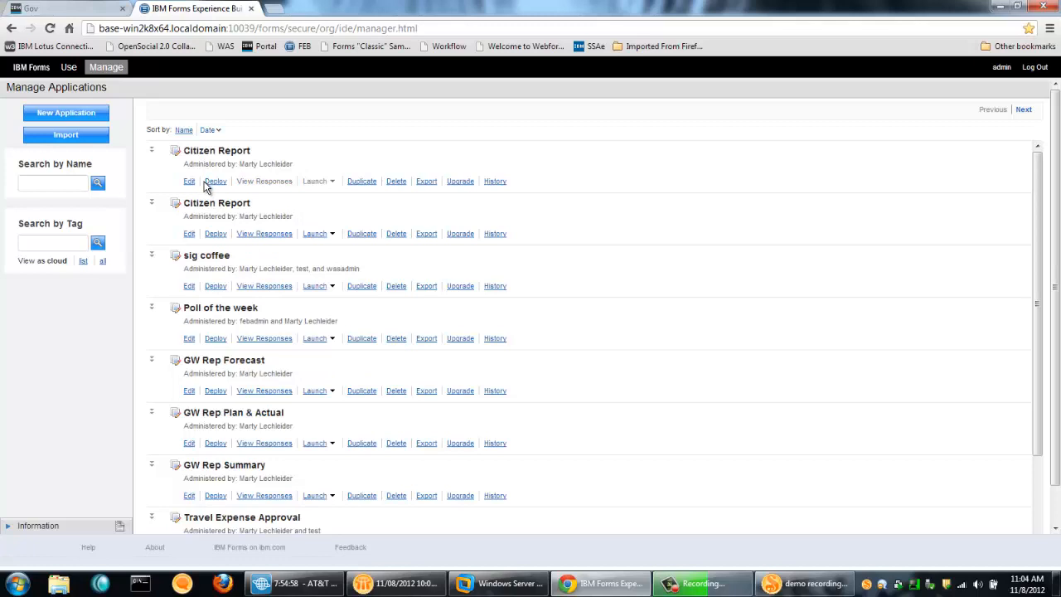
{"action": "mouse_move", "coordinate": [215, 181]}
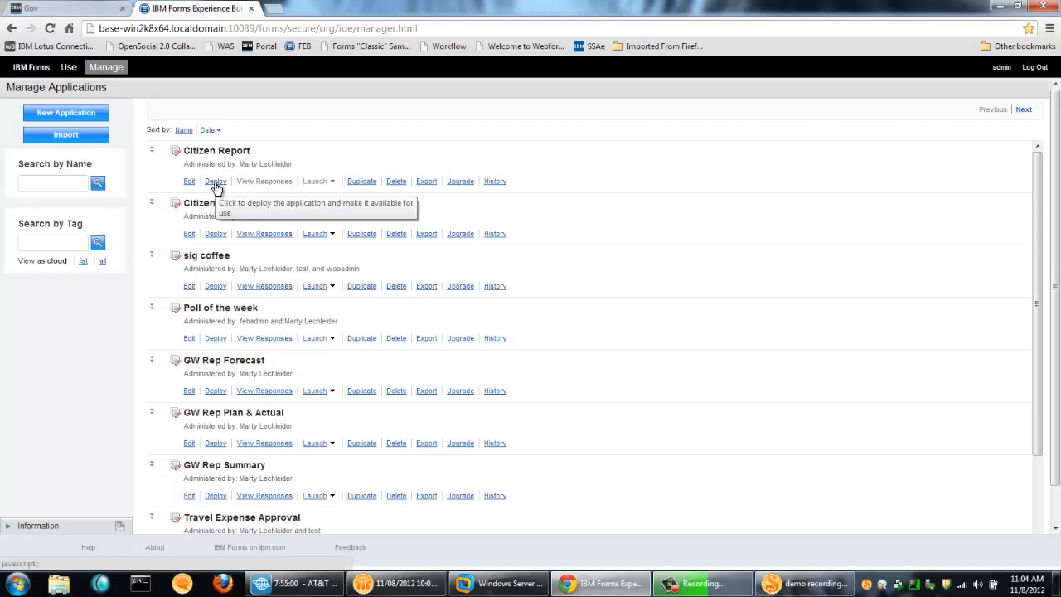
{"action": "mouse_move", "coordinate": [326, 200]}
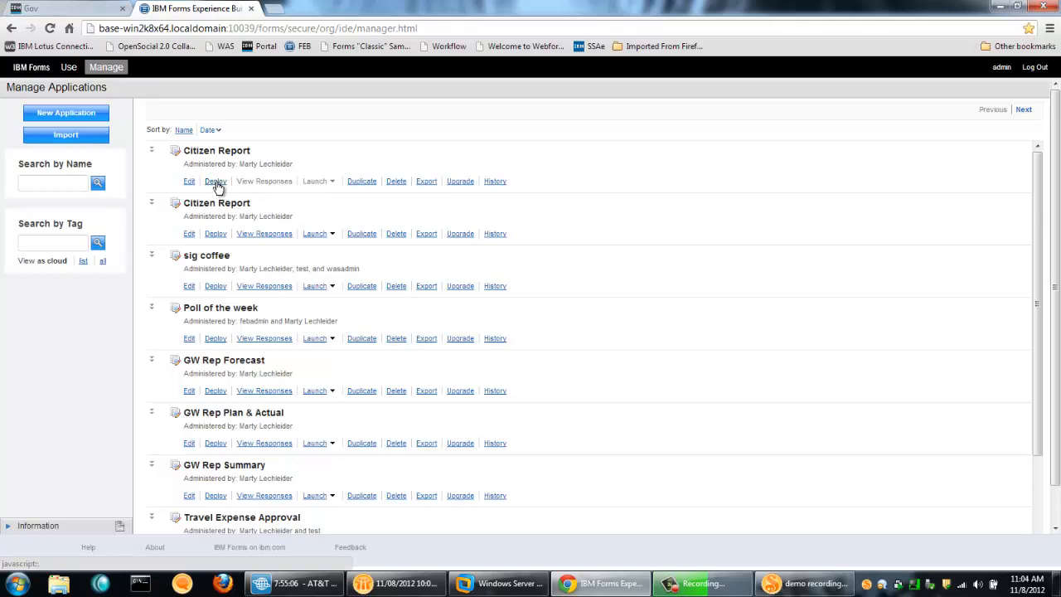
{"action": "left_click", "coordinate": [216, 181]}
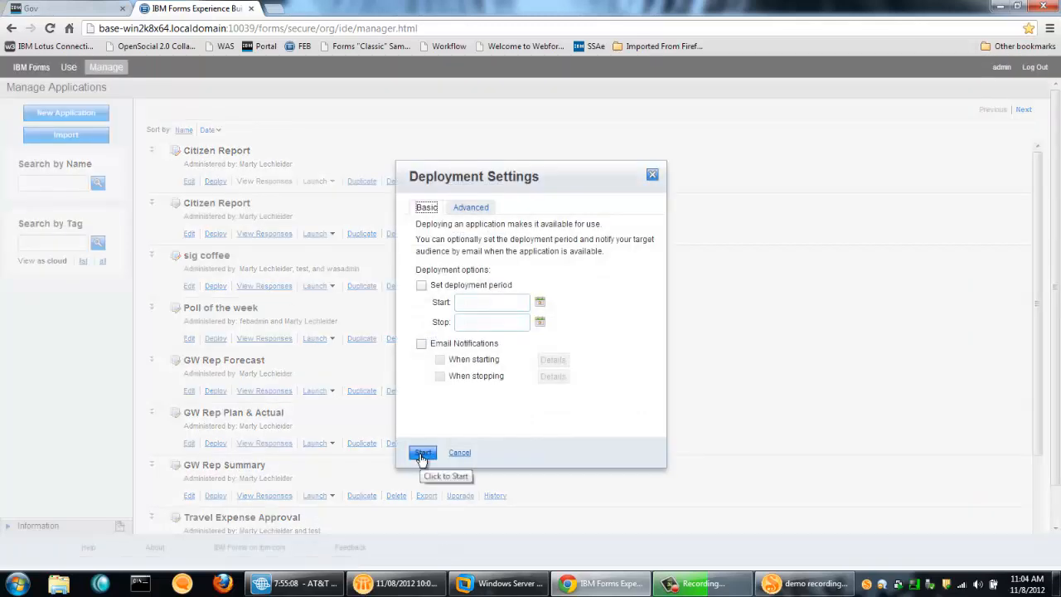
{"action": "left_click", "coordinate": [422, 453]}
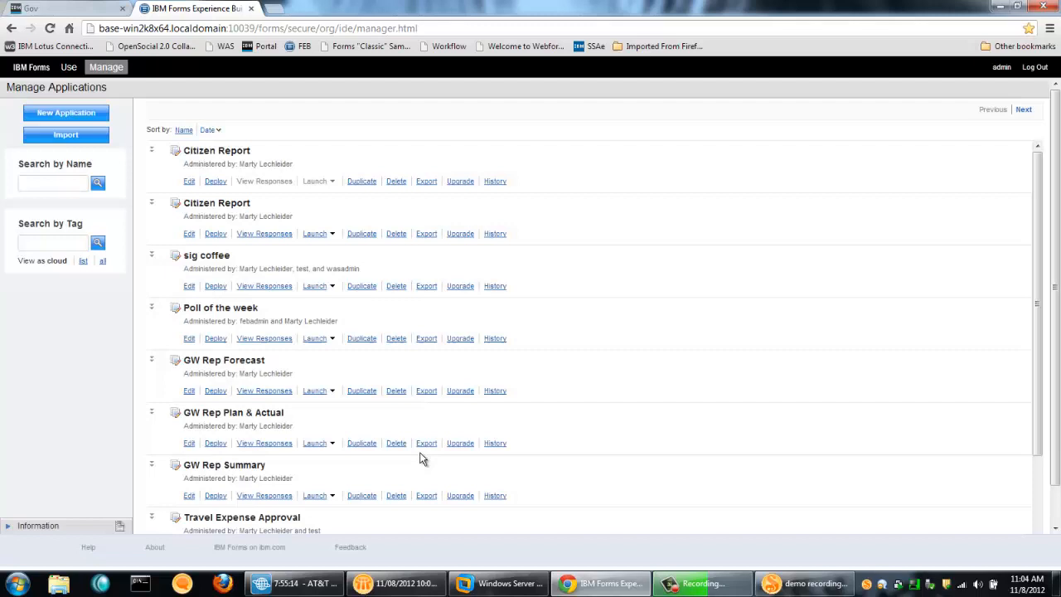
{"action": "mouse_move", "coordinate": [315, 181]}
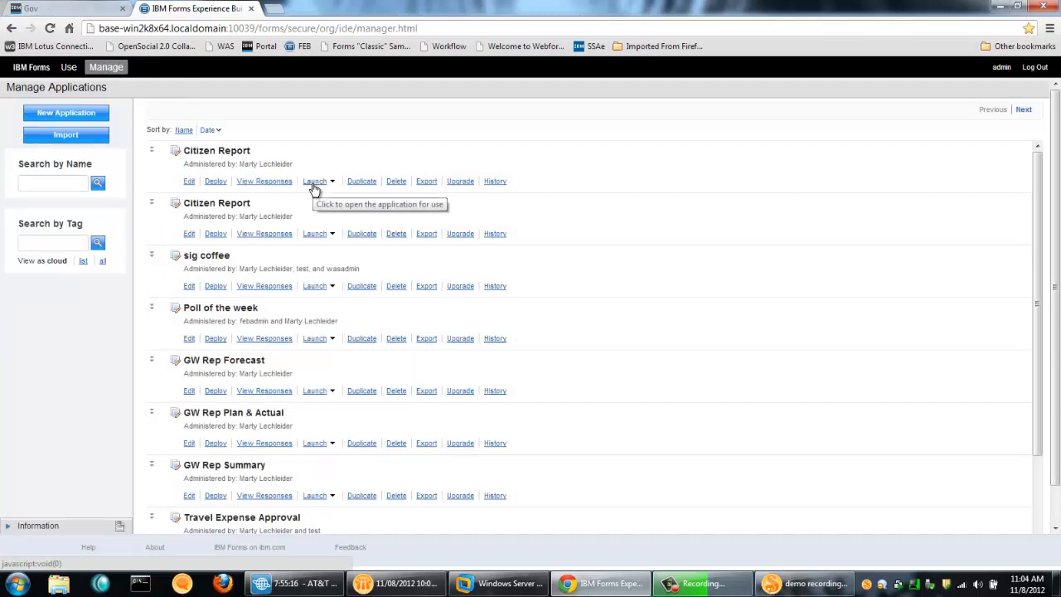
{"action": "left_click", "coordinate": [314, 181]}
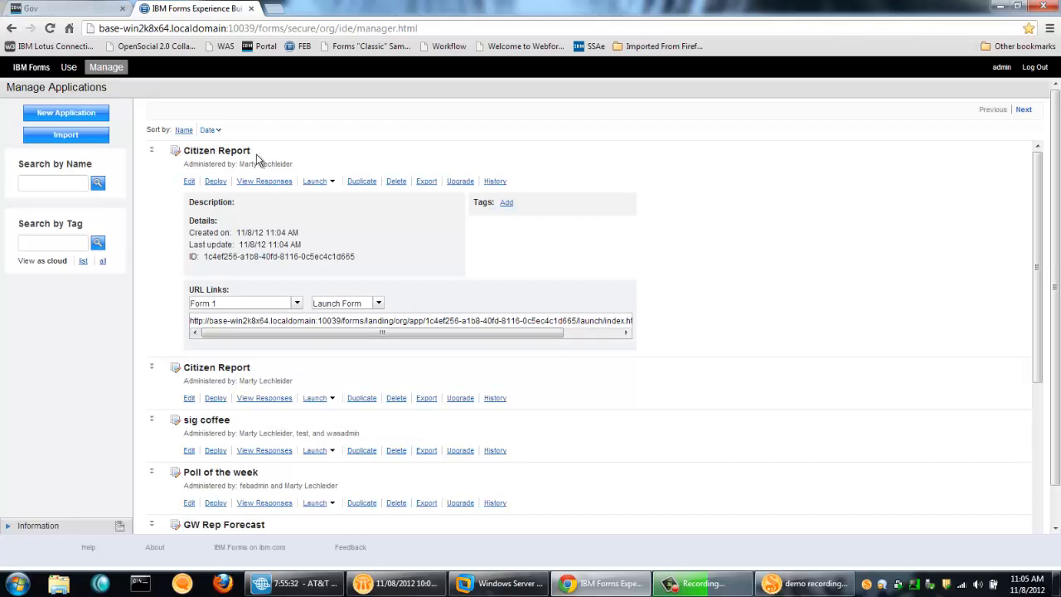
{"action": "left_click", "coordinate": [152, 154]}
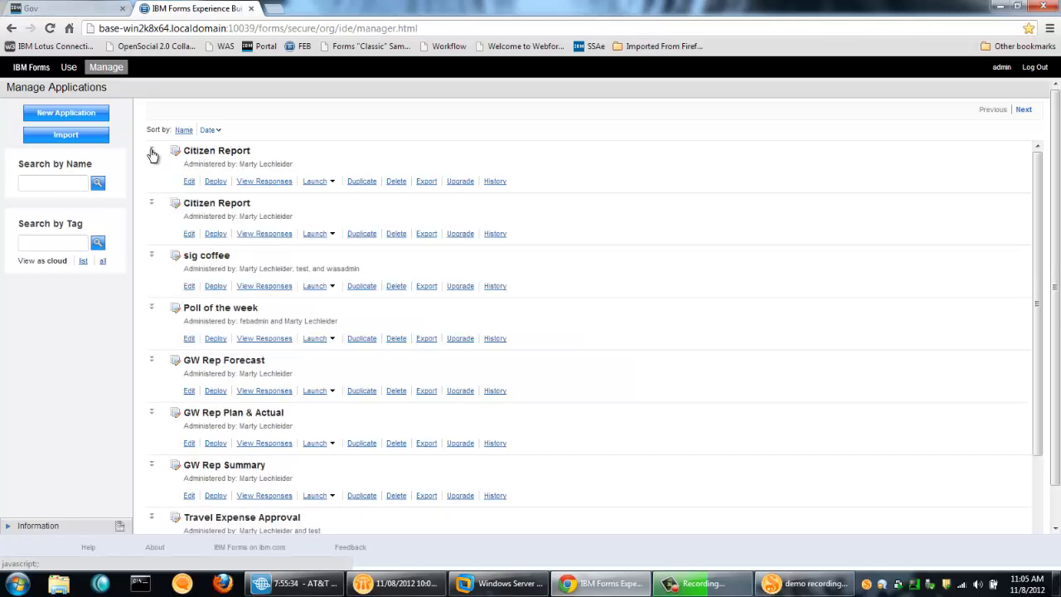
{"action": "left_click", "coordinate": [58, 8]}
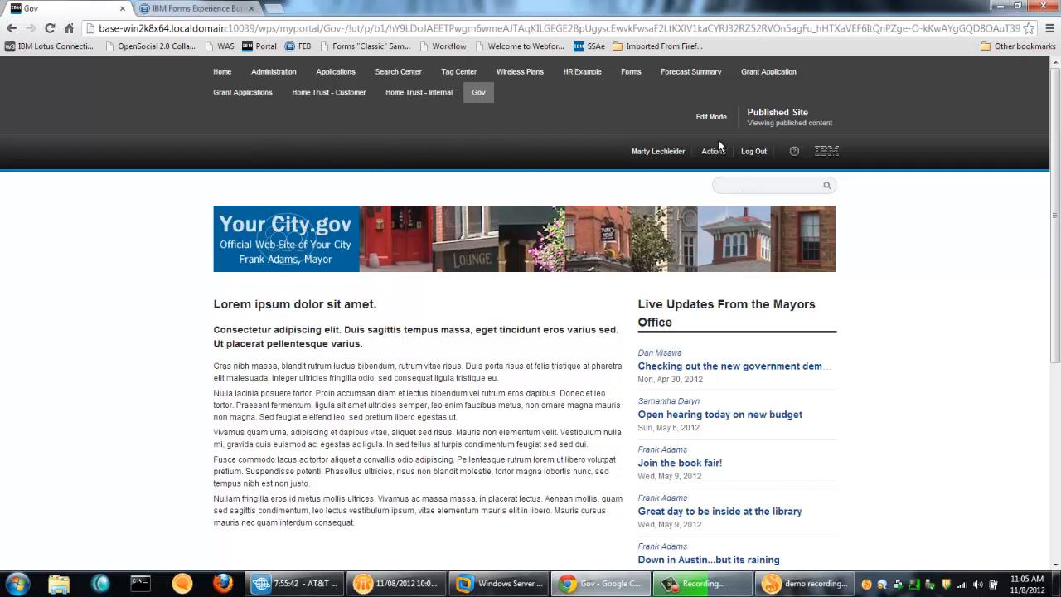
{"action": "mouse_move", "coordinate": [710, 116]}
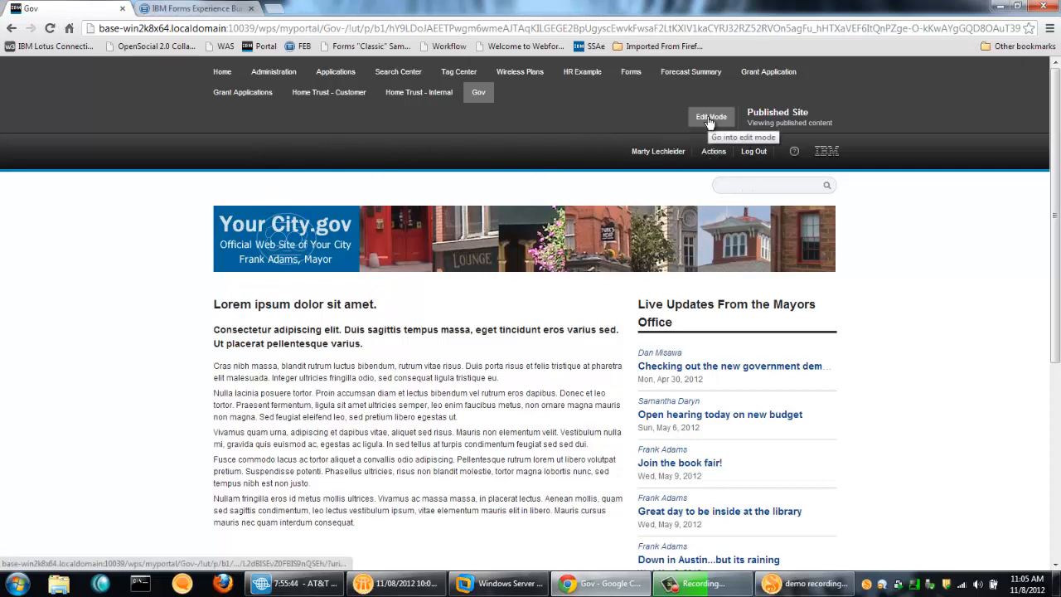
In Edit Mode, add the Forms Experience Portlet from the Content list to the Gov page
{"action": "left_click", "coordinate": [710, 116]}
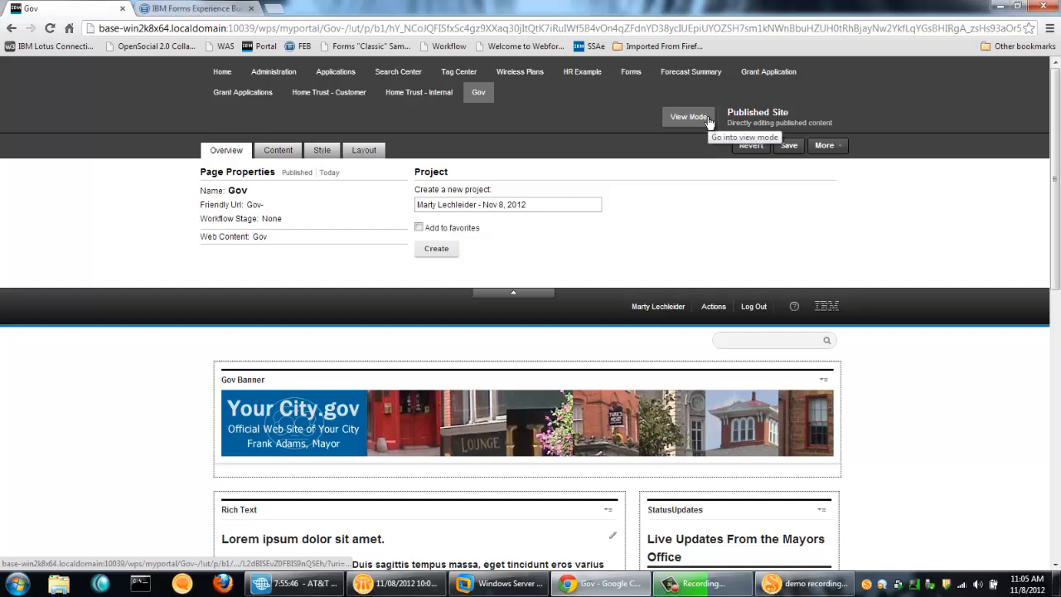
{"action": "left_click", "coordinate": [278, 150]}
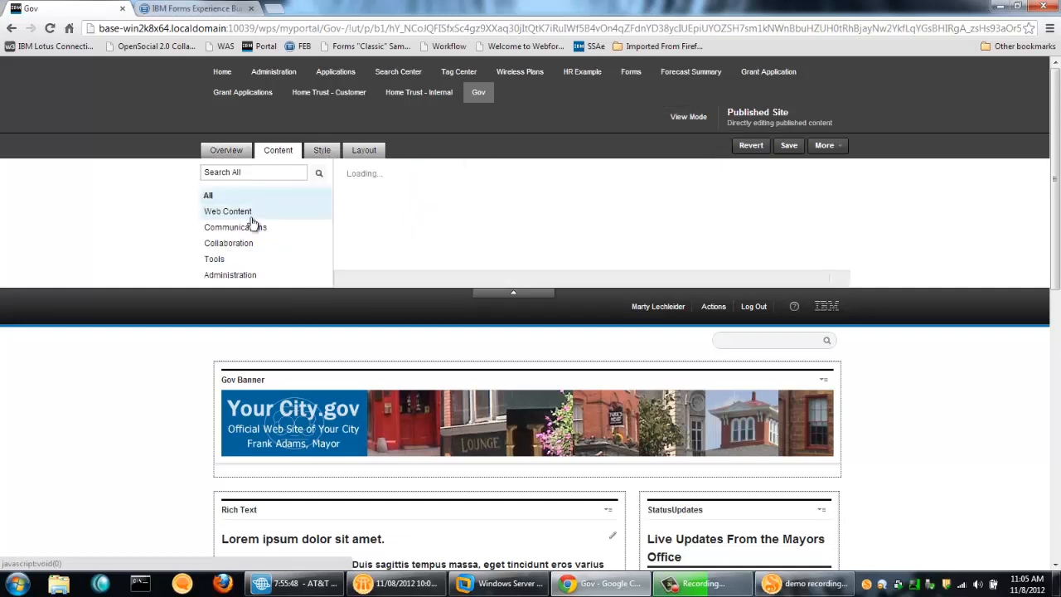
{"action": "left_click", "coordinate": [235, 226]}
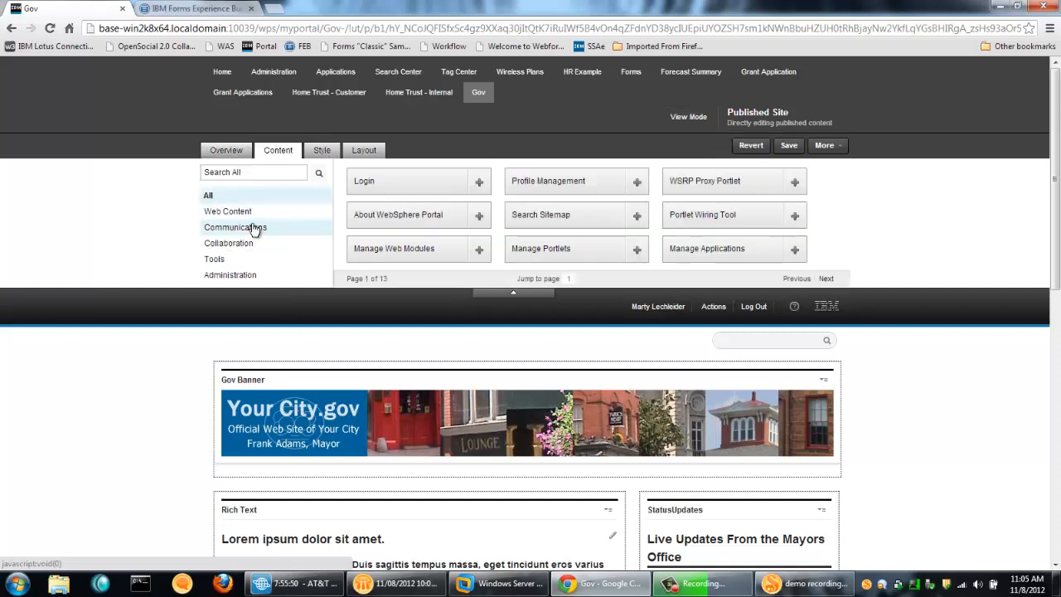
{"action": "left_click", "coordinate": [825, 277]}
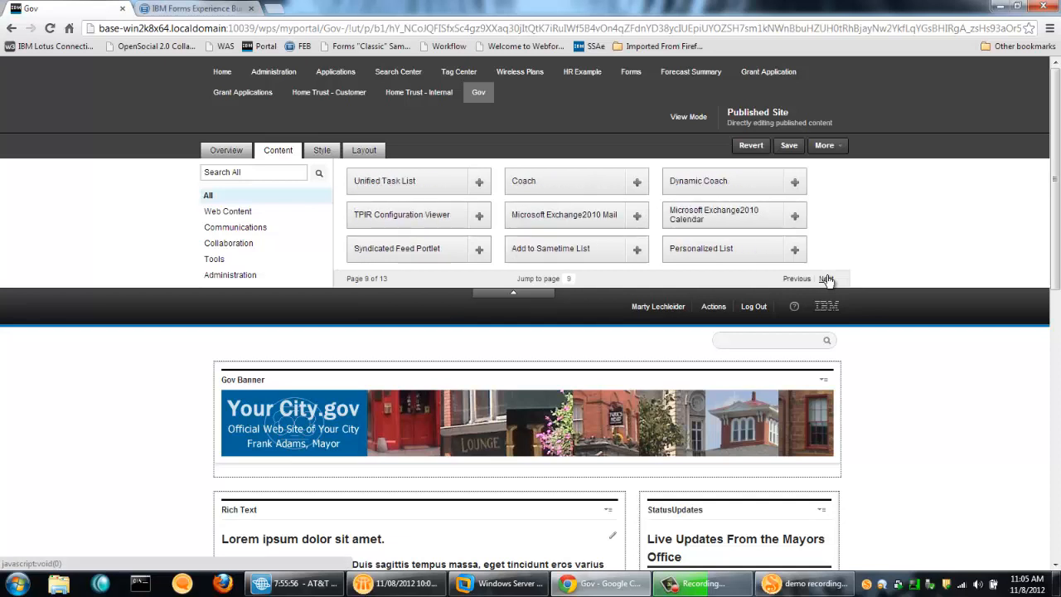
{"action": "left_click", "coordinate": [826, 278]}
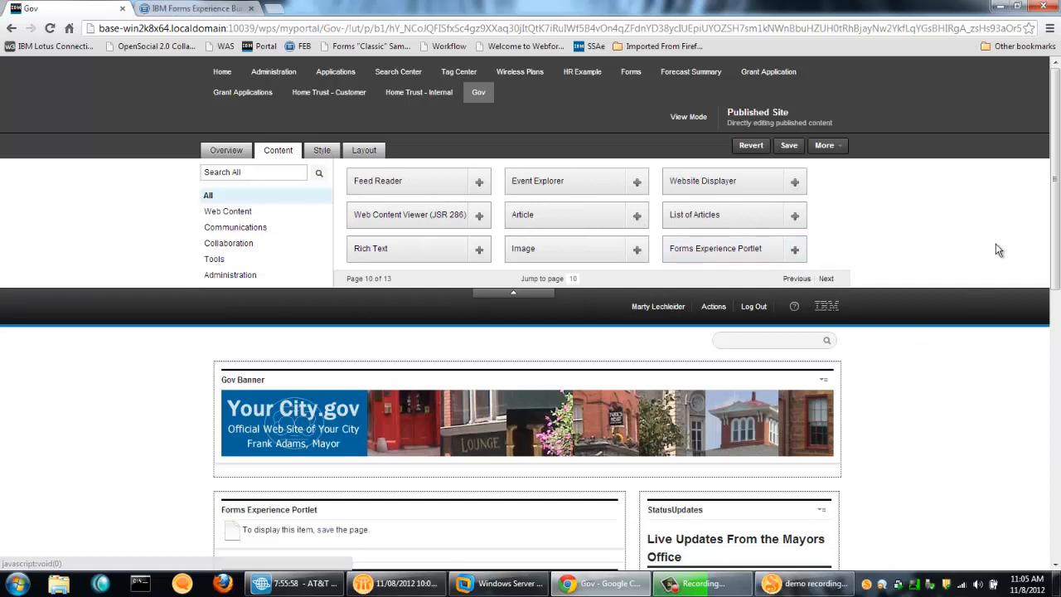
{"action": "scroll", "scroll_direction": "down", "scroll_amount": 3}
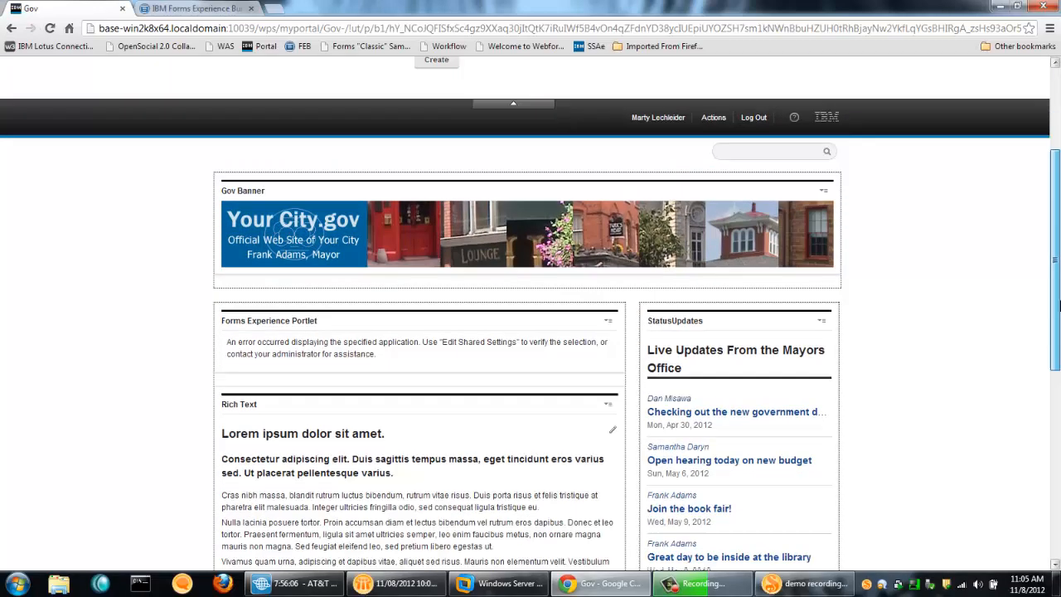
Point the portlet's shared settings at the Citizen Report application
{"action": "left_click", "coordinate": [608, 214]}
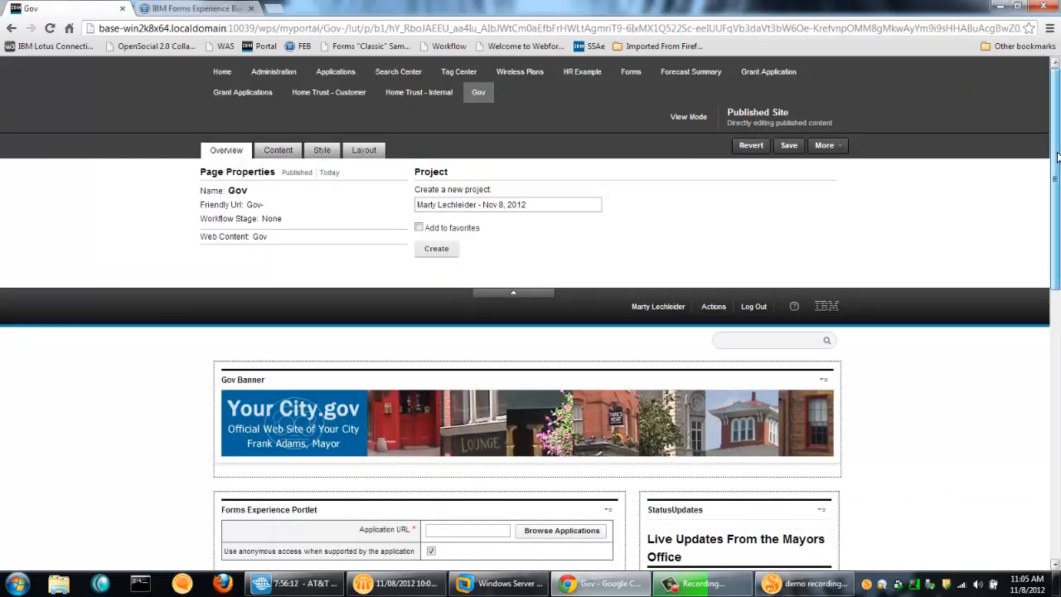
{"action": "left_click", "coordinate": [561, 530]}
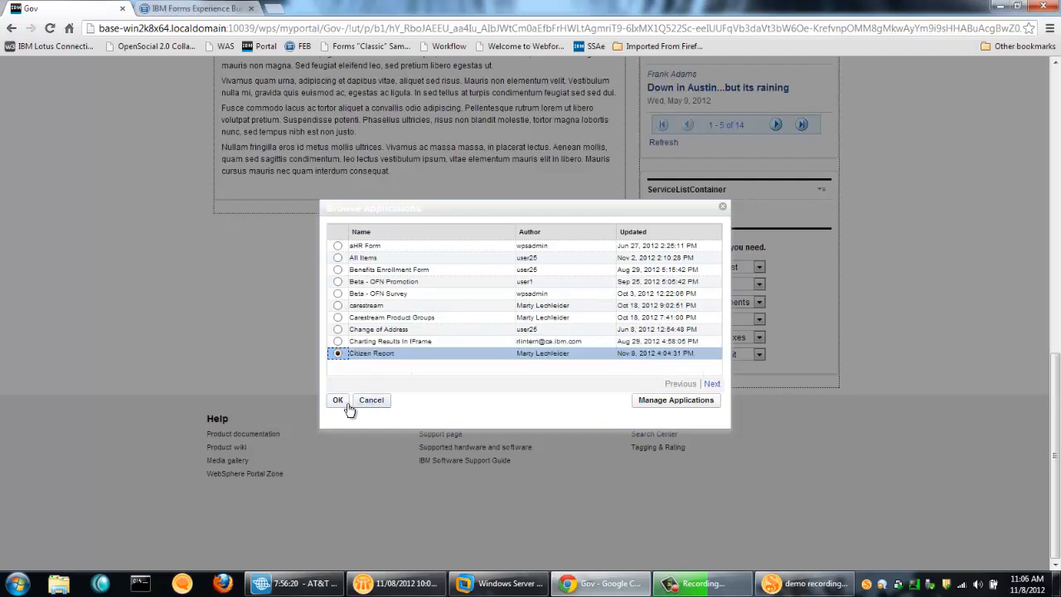
{"action": "left_click", "coordinate": [337, 399]}
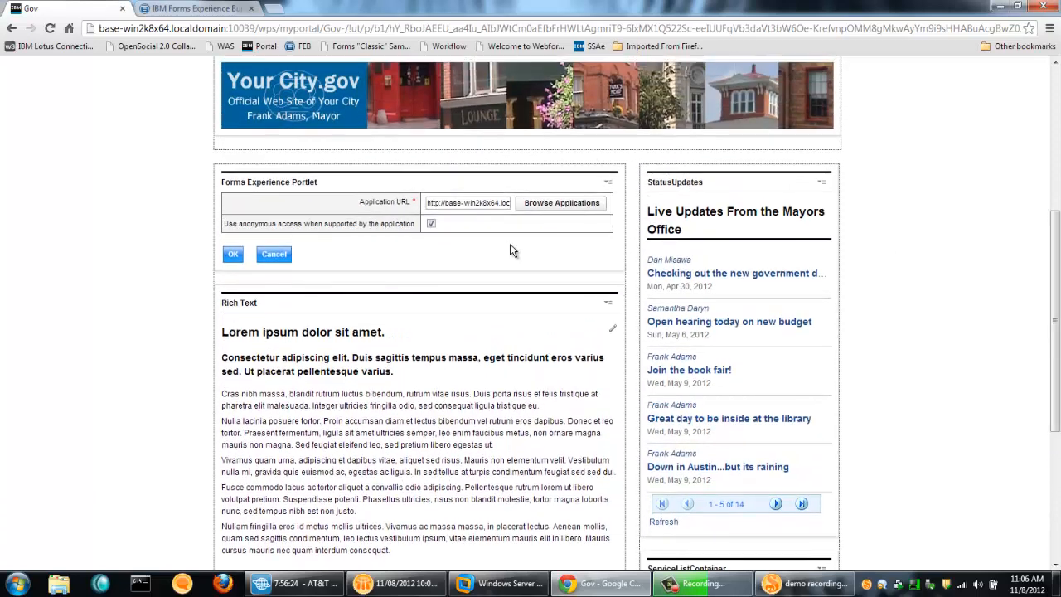
{"action": "left_click", "coordinate": [233, 254]}
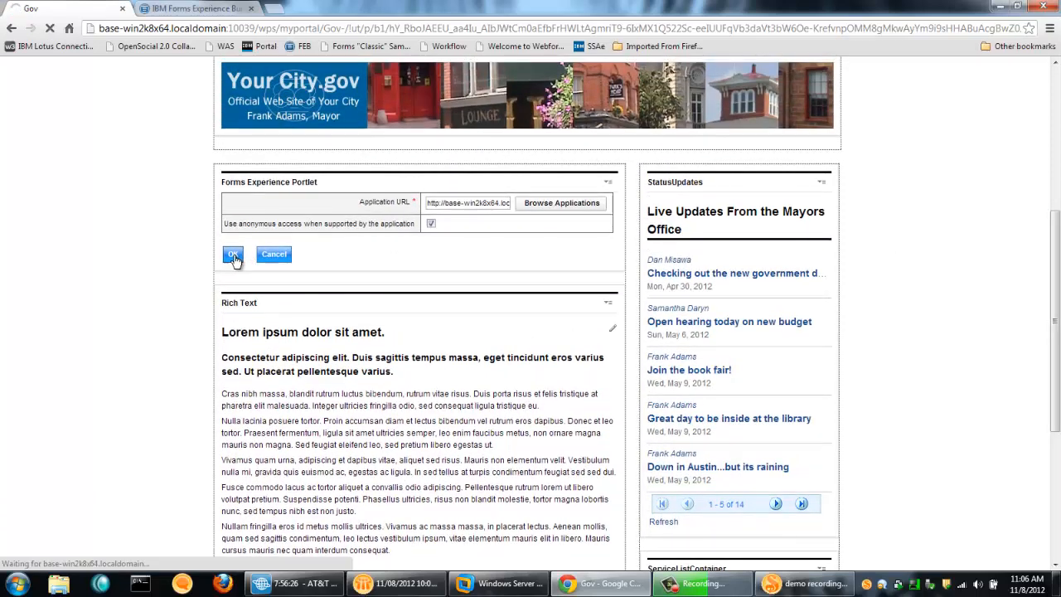
{"action": "left_click", "coordinate": [233, 255]}
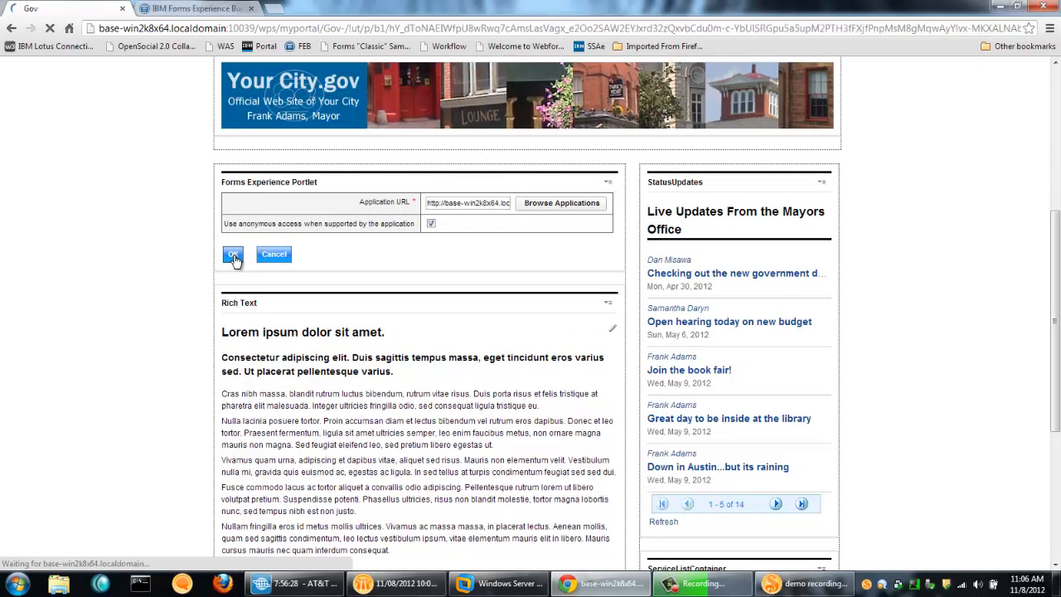
{"action": "left_click", "coordinate": [233, 254]}
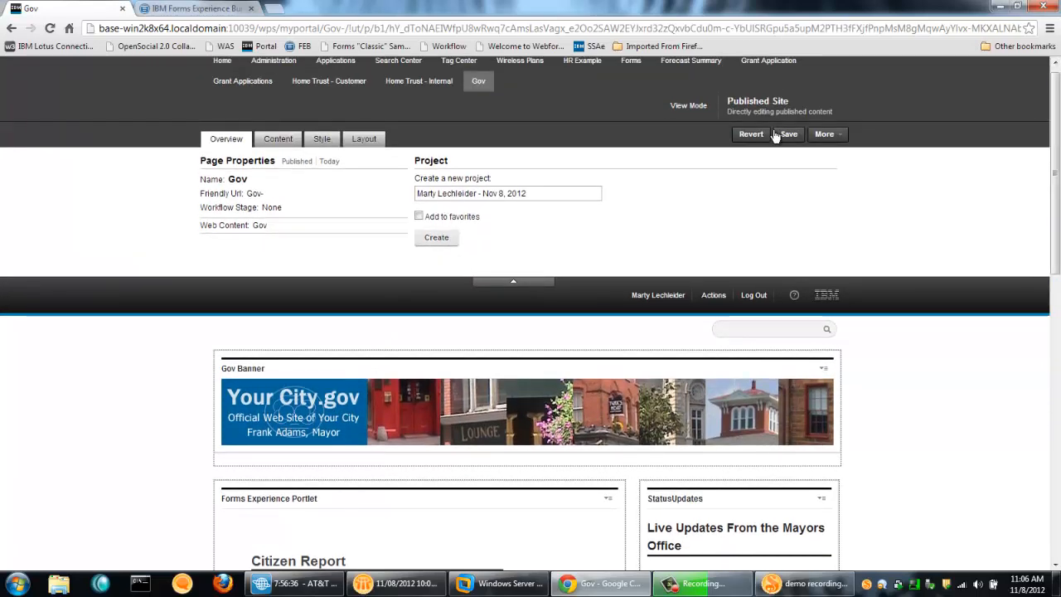
Save the Gov page and view it as visitors see it
{"action": "left_click", "coordinate": [688, 105]}
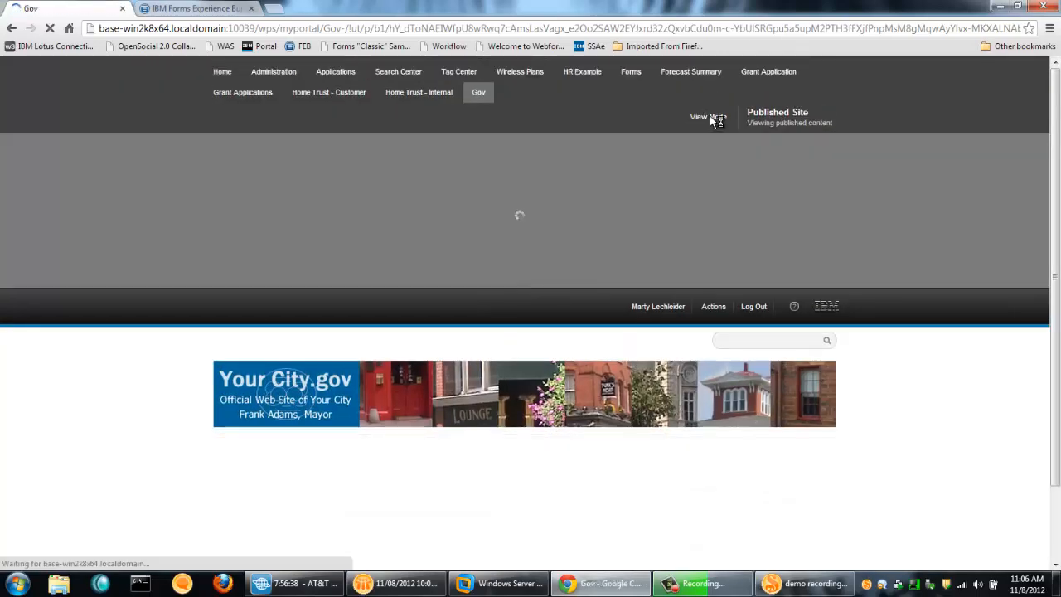
{"action": "left_click", "coordinate": [698, 116]}
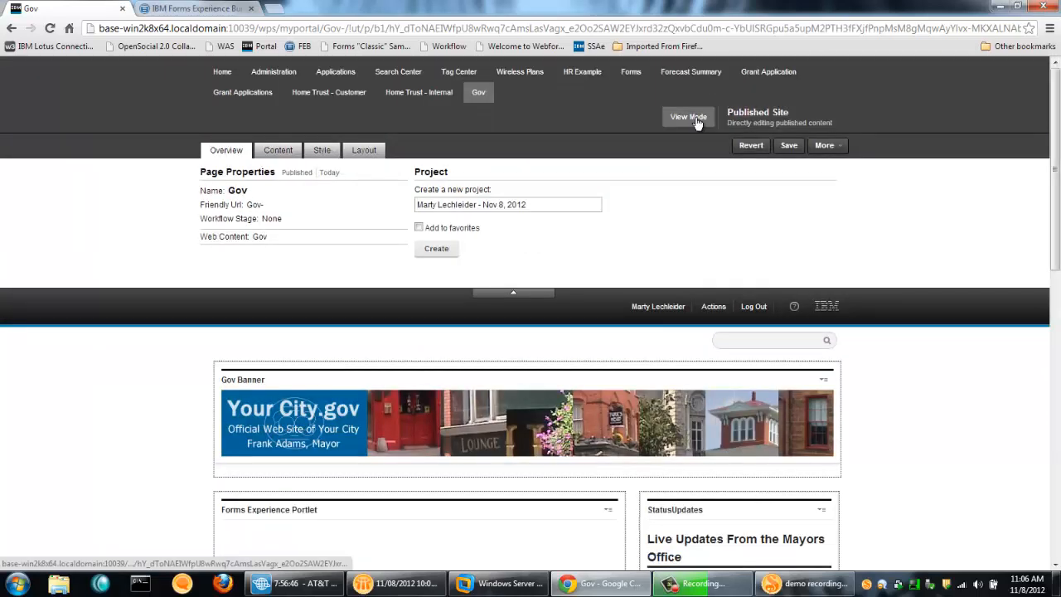
{"action": "left_click", "coordinate": [688, 116]}
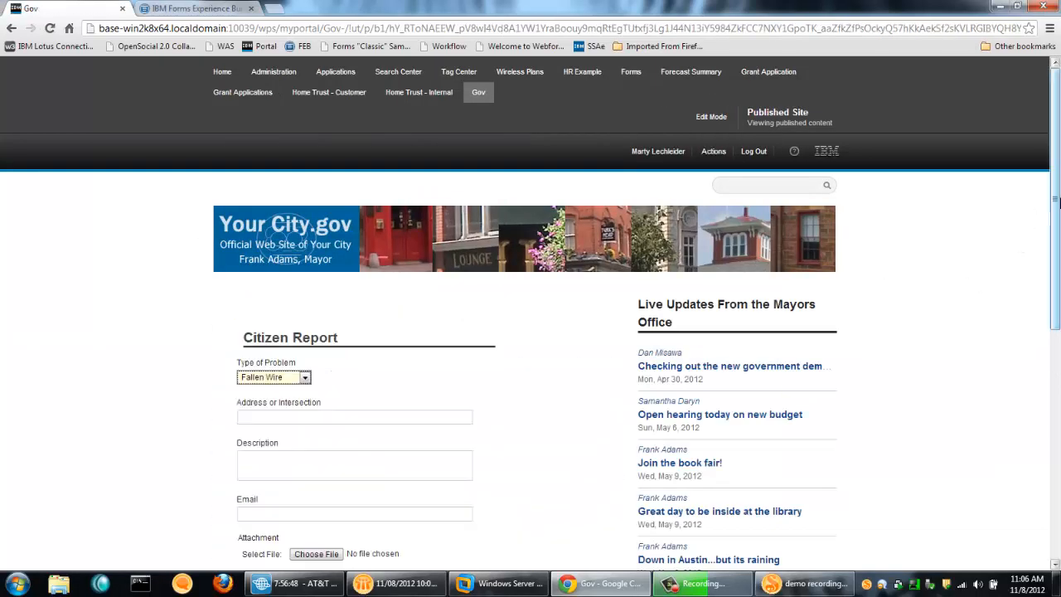
Choose Street Light Out, enter the Main and Elm Streets address and a windstorm description
{"action": "scroll", "scroll_direction": "down", "scroll_amount": 3}
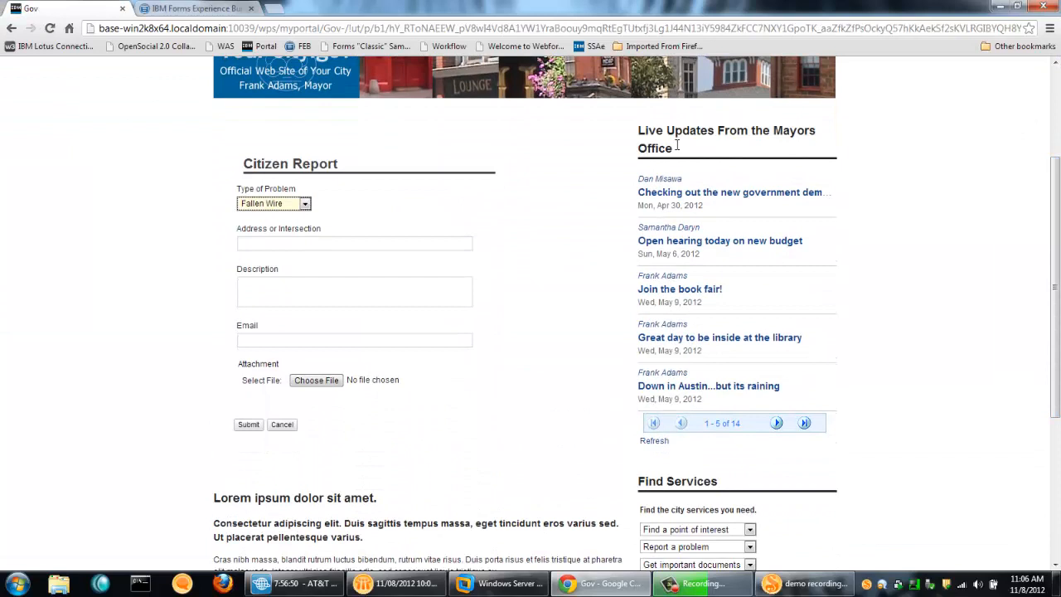
{"action": "left_click", "coordinate": [305, 203]}
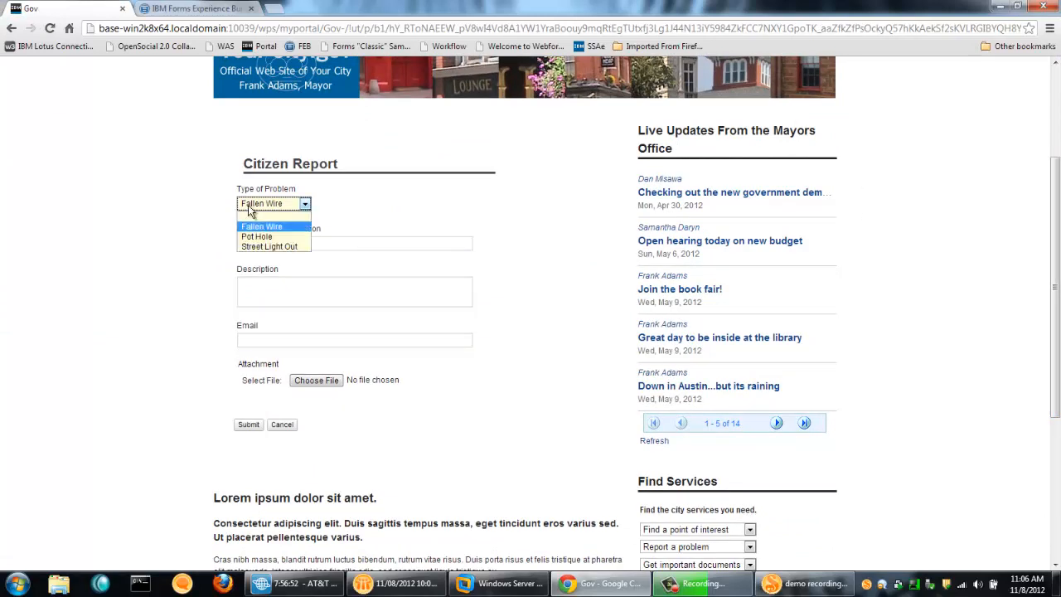
{"action": "left_click", "coordinate": [268, 246]}
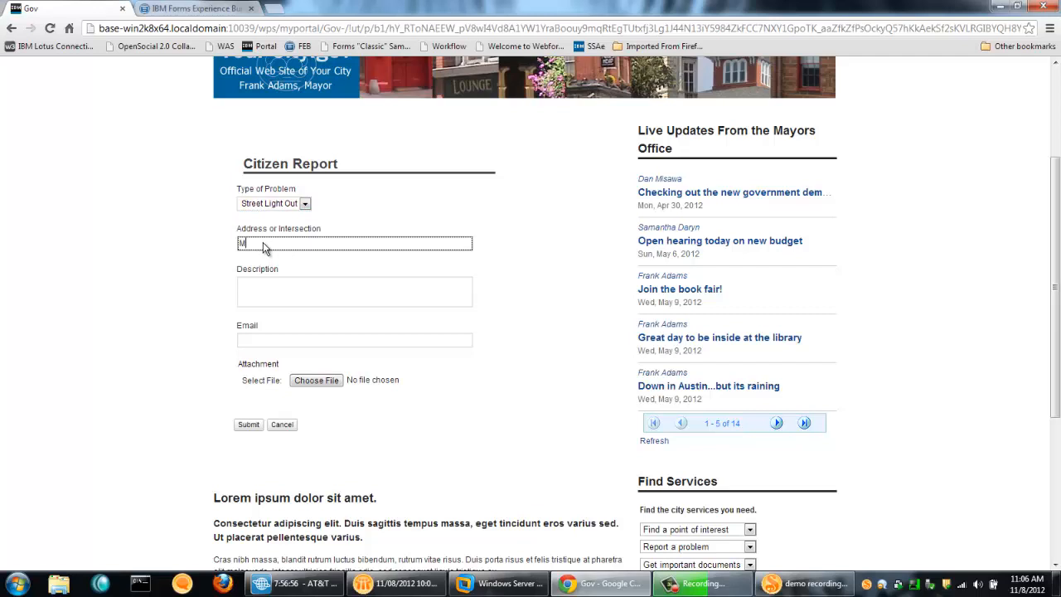
{"action": "type", "text": "ain and Elm"}
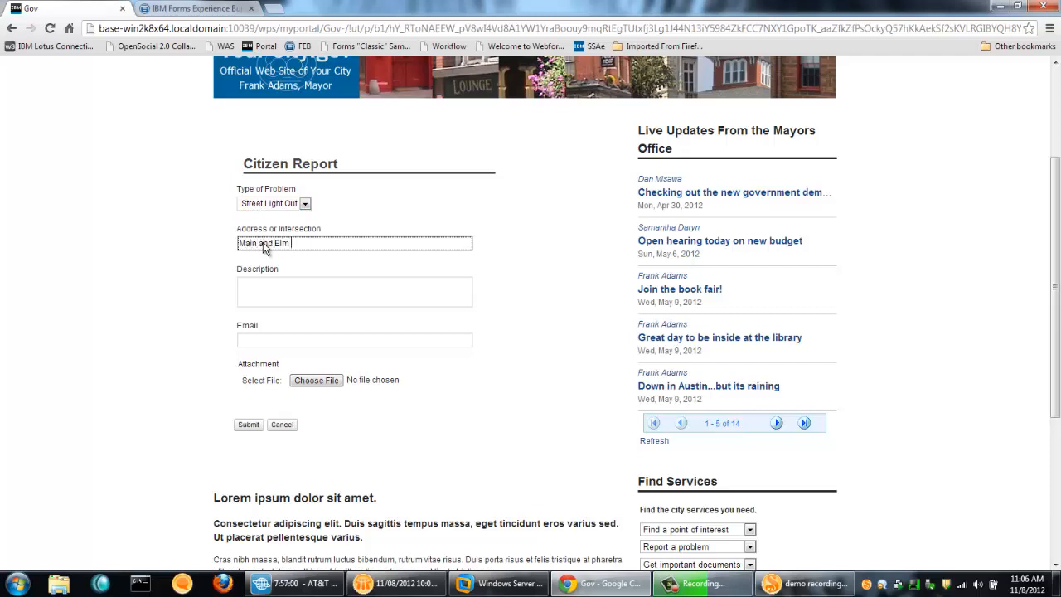
{"action": "type", "text": "Streets"}
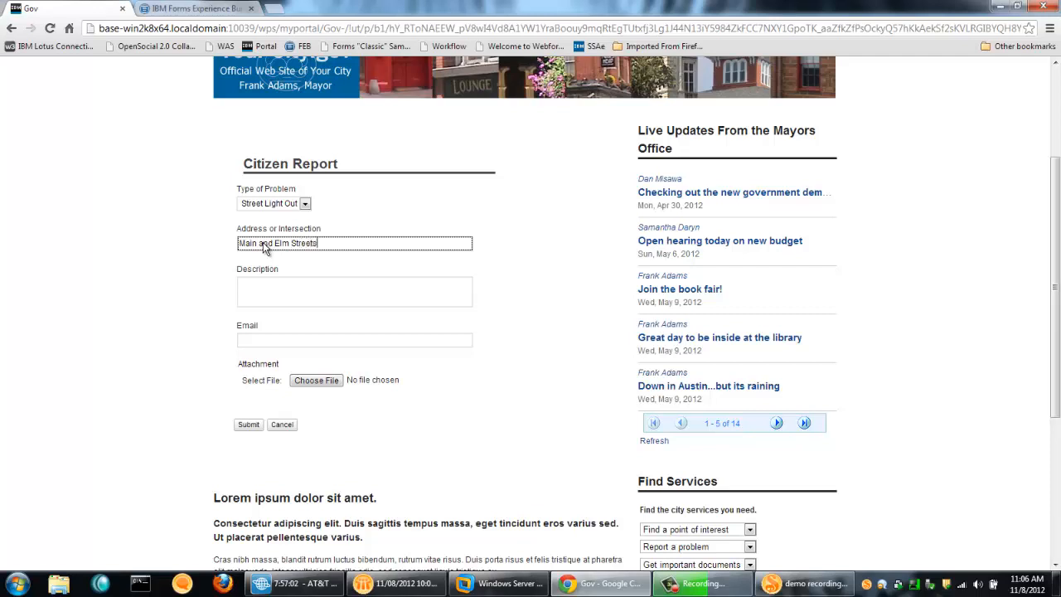
{"action": "type", "text": "Wind"}
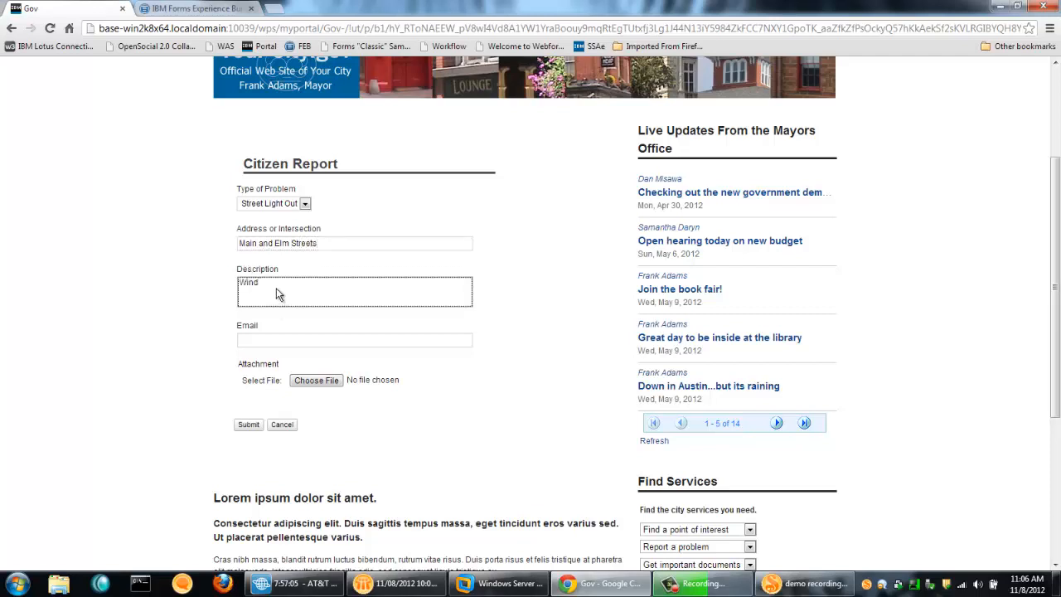
{"action": "type", "text": "storm"}
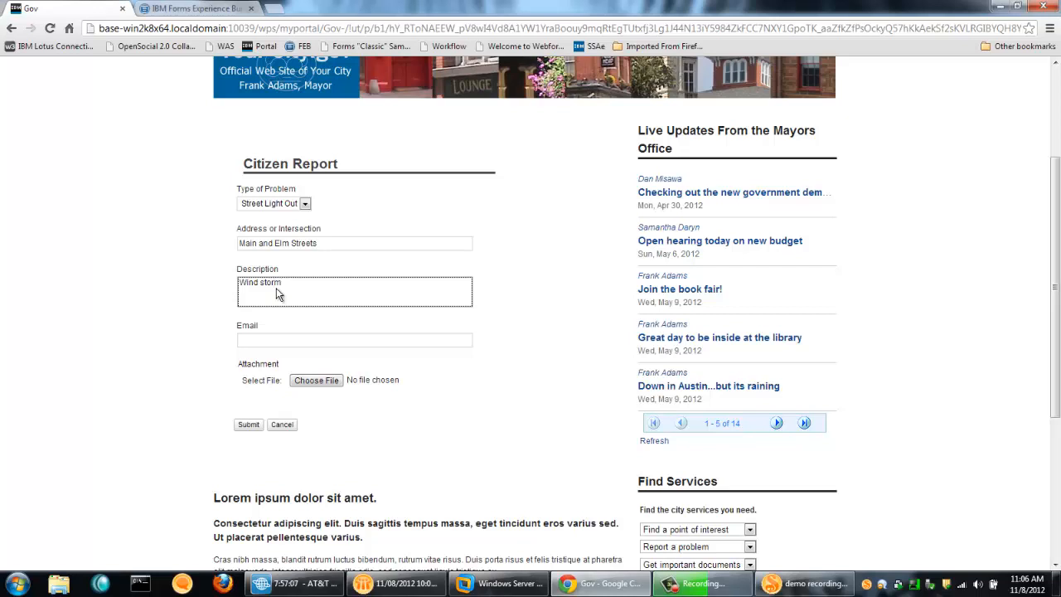
Enter the reporter's joe ... .gov email address and submit the report
{"action": "left_click", "coordinate": [354, 340]}
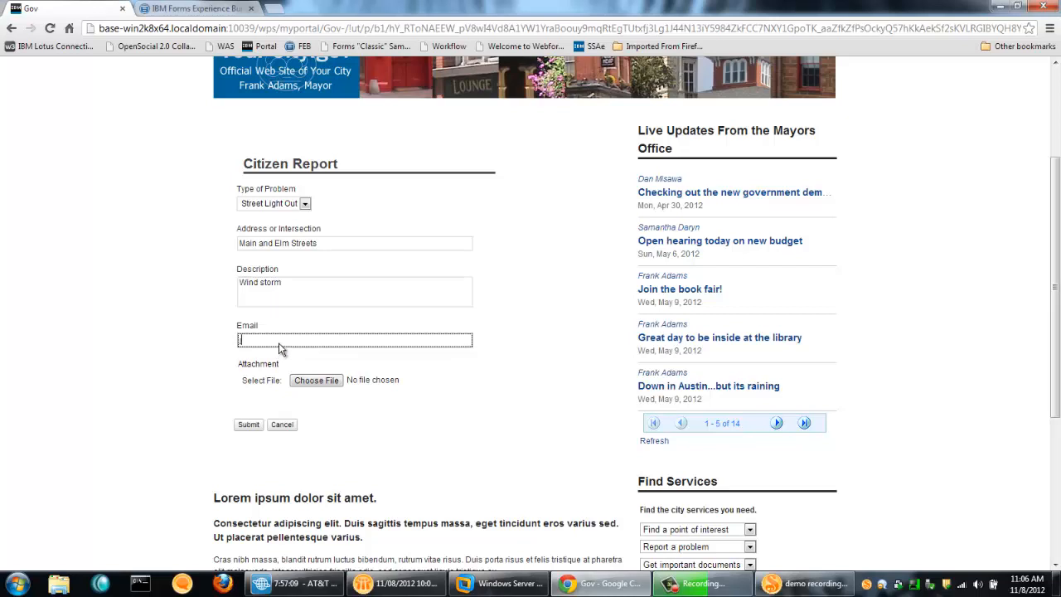
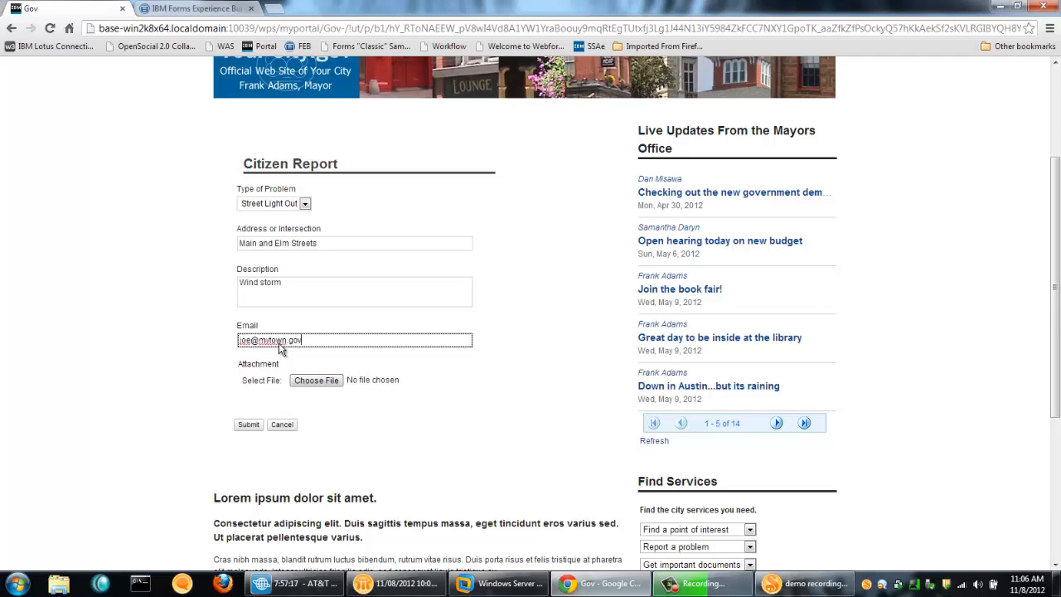
{"action": "mouse_move", "coordinate": [313, 413]}
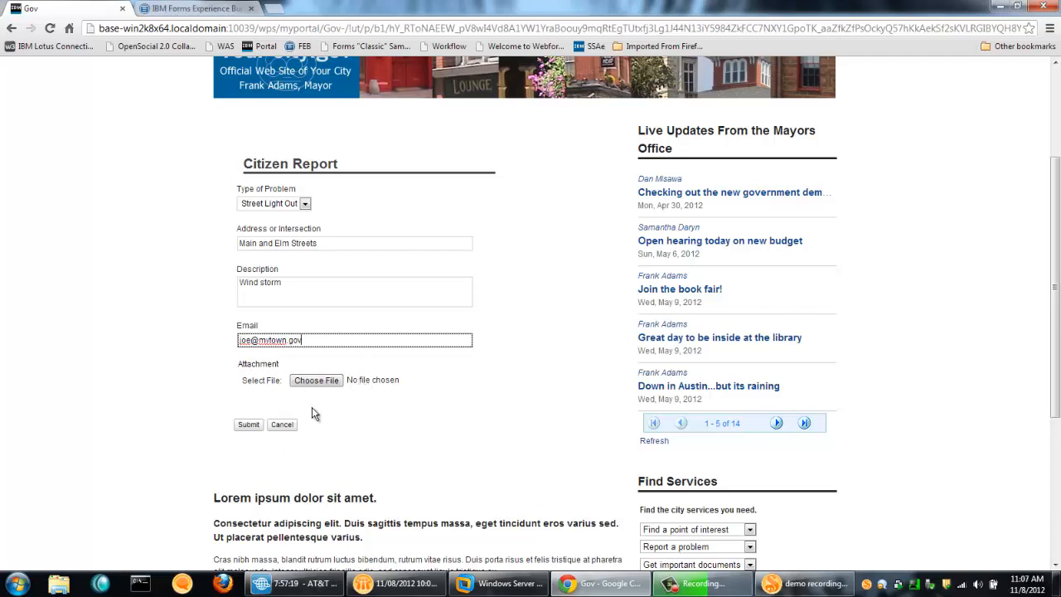
{"action": "mouse_move", "coordinate": [295, 407]}
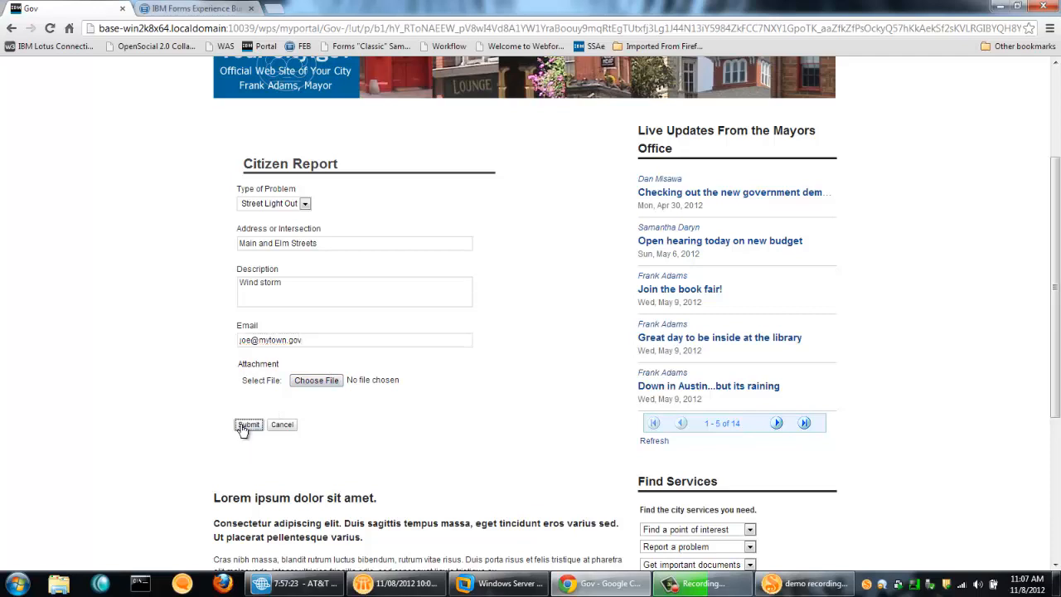
{"action": "left_click", "coordinate": [248, 425]}
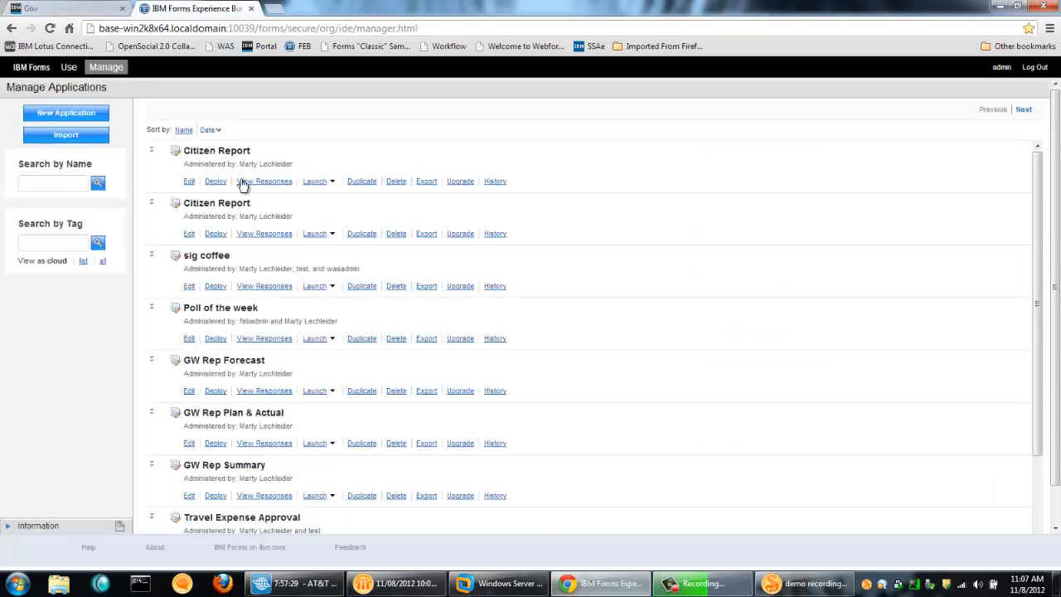
Open Citizen Report's responses and display the submitted Street Light Out record's details
{"action": "left_click", "coordinate": [264, 181]}
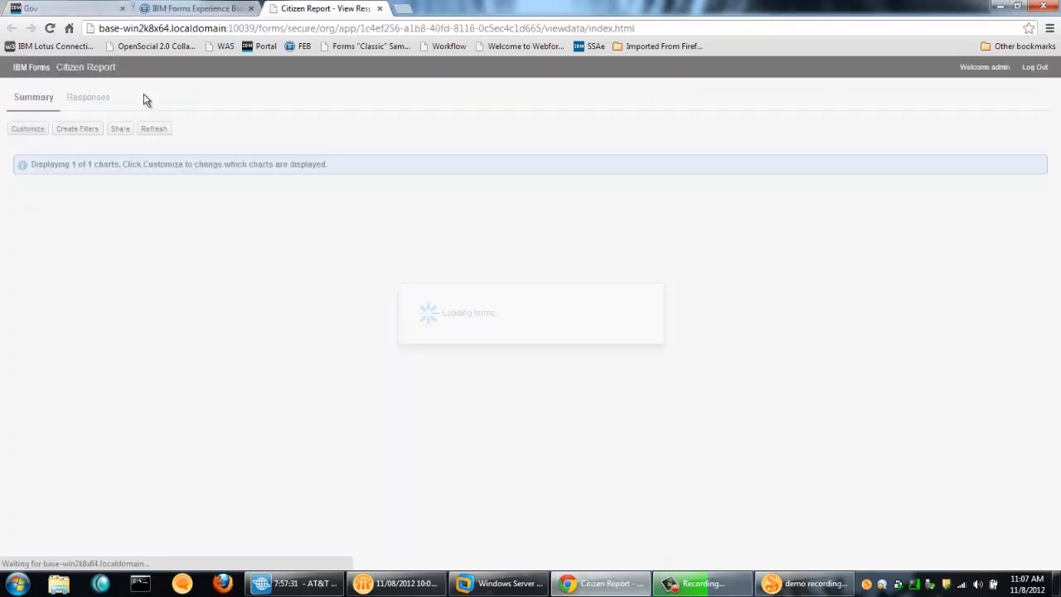
{"action": "left_click", "coordinate": [88, 97]}
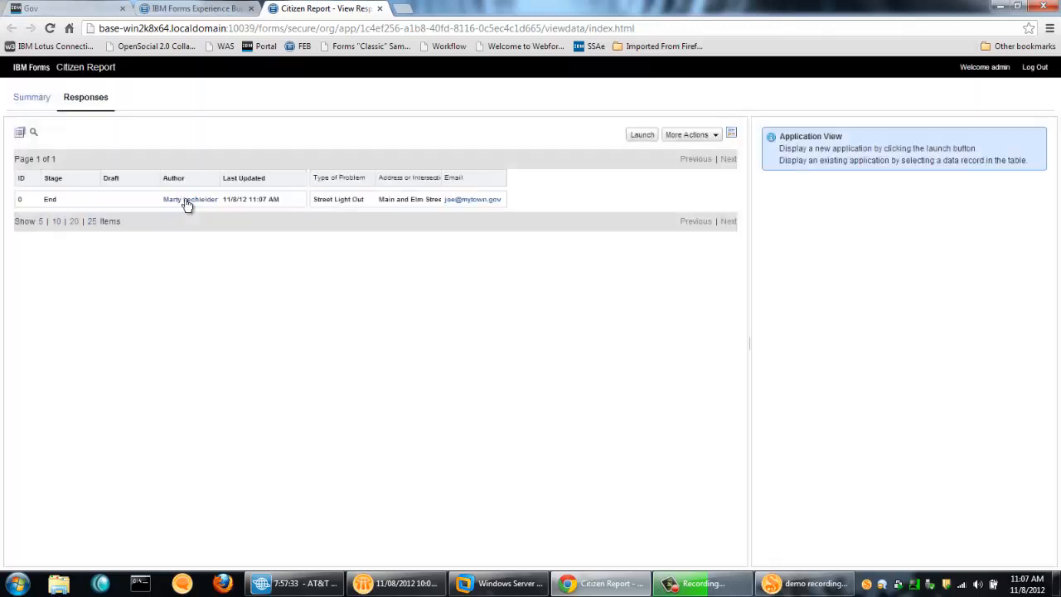
{"action": "left_click", "coordinate": [191, 199]}
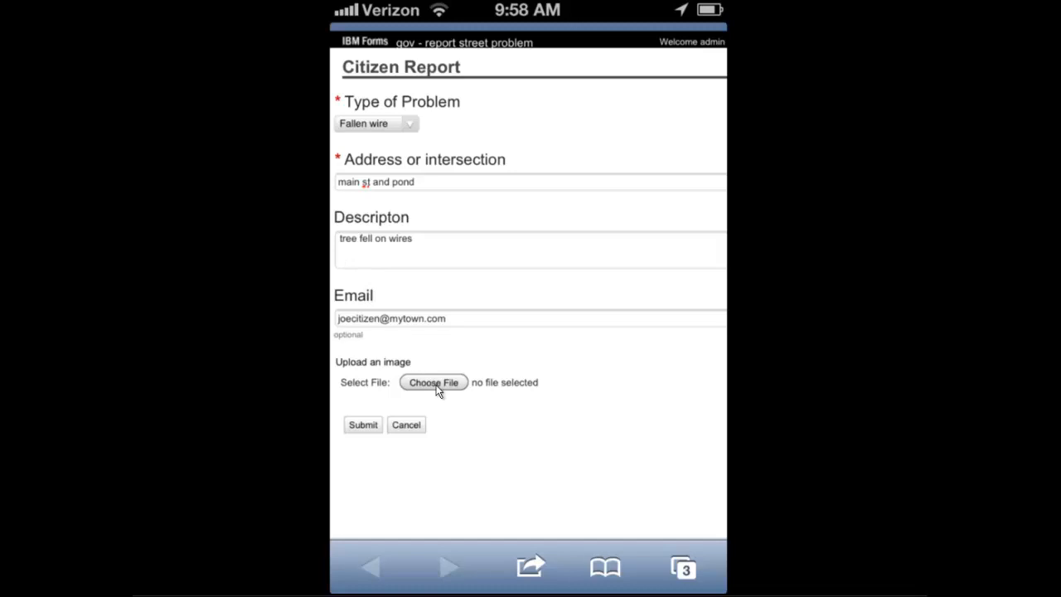
{"action": "mouse_move", "coordinate": [432, 389]}
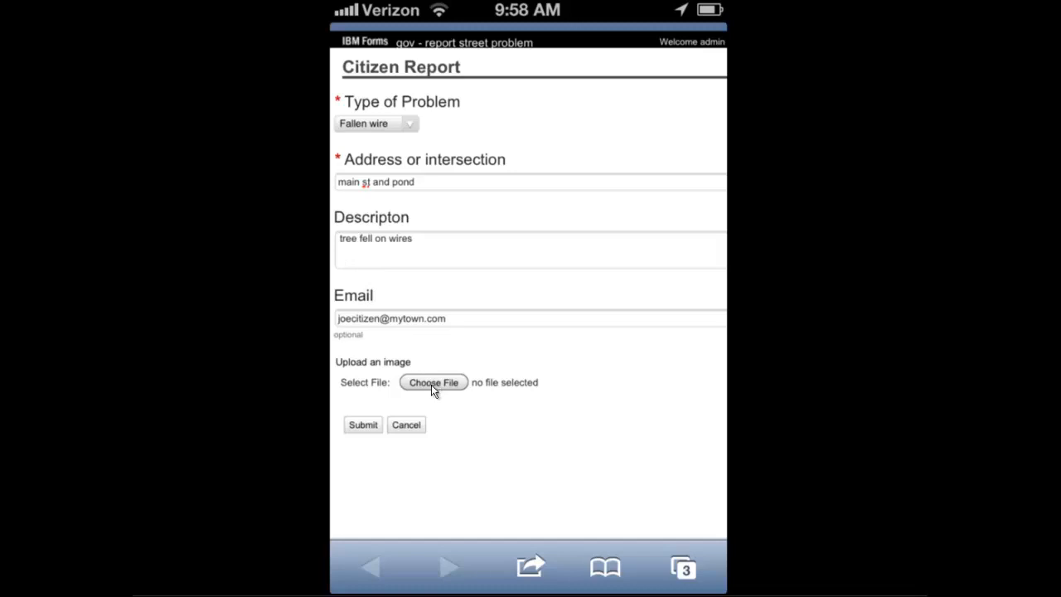
Tap Choose File under Upload an image to bring up the photo source options
{"action": "left_click", "coordinate": [433, 382]}
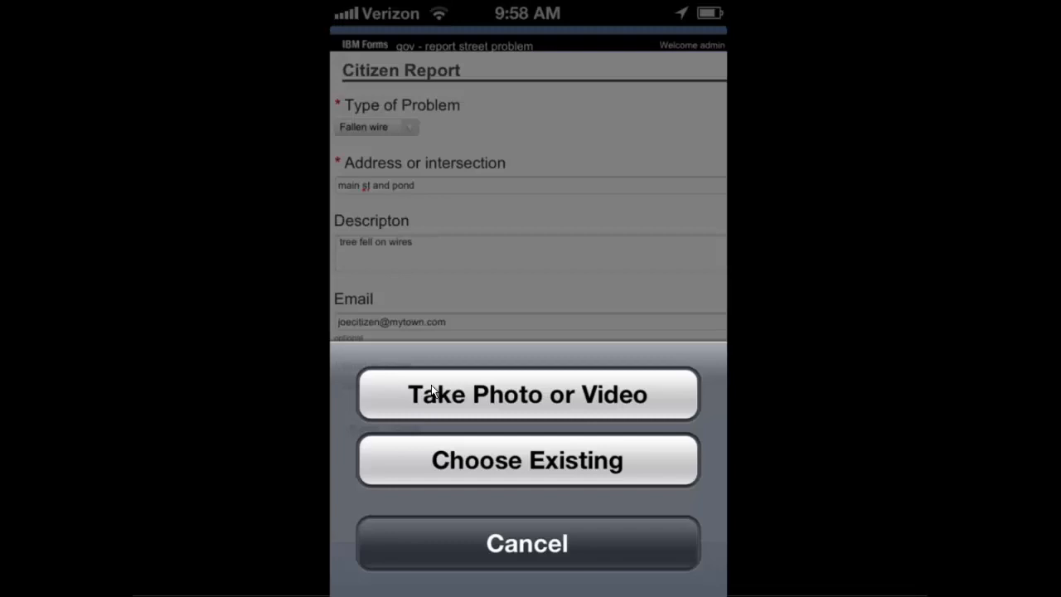
{"action": "mouse_move", "coordinate": [361, 369]}
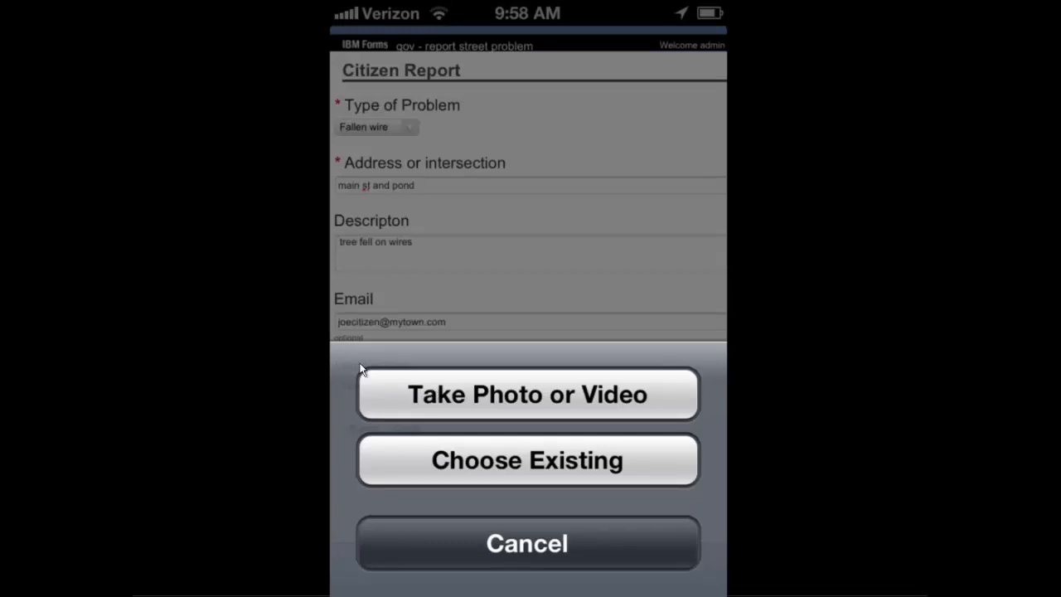
{"action": "mouse_move", "coordinate": [391, 414]}
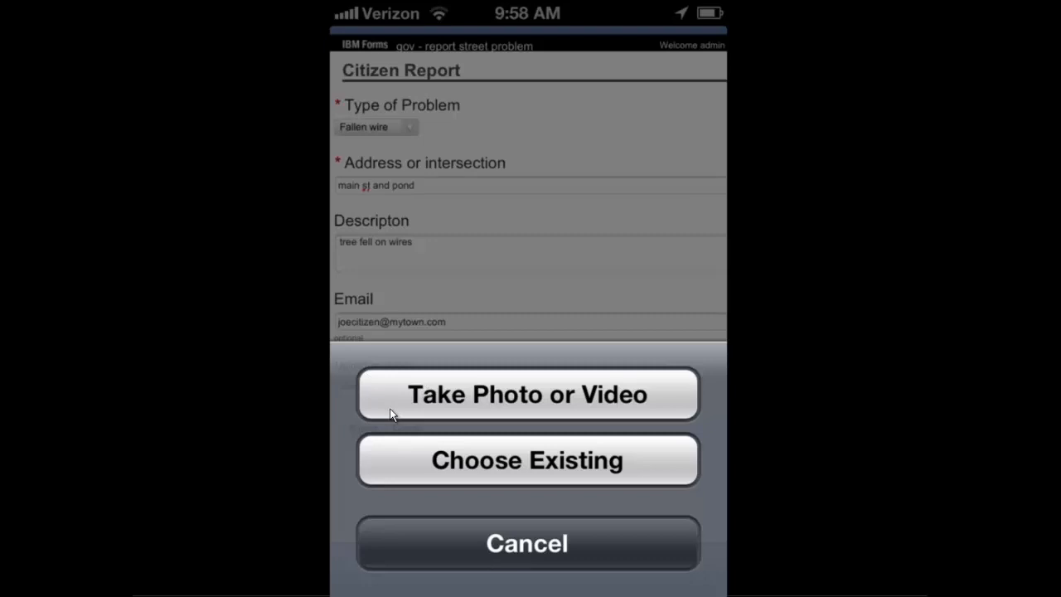